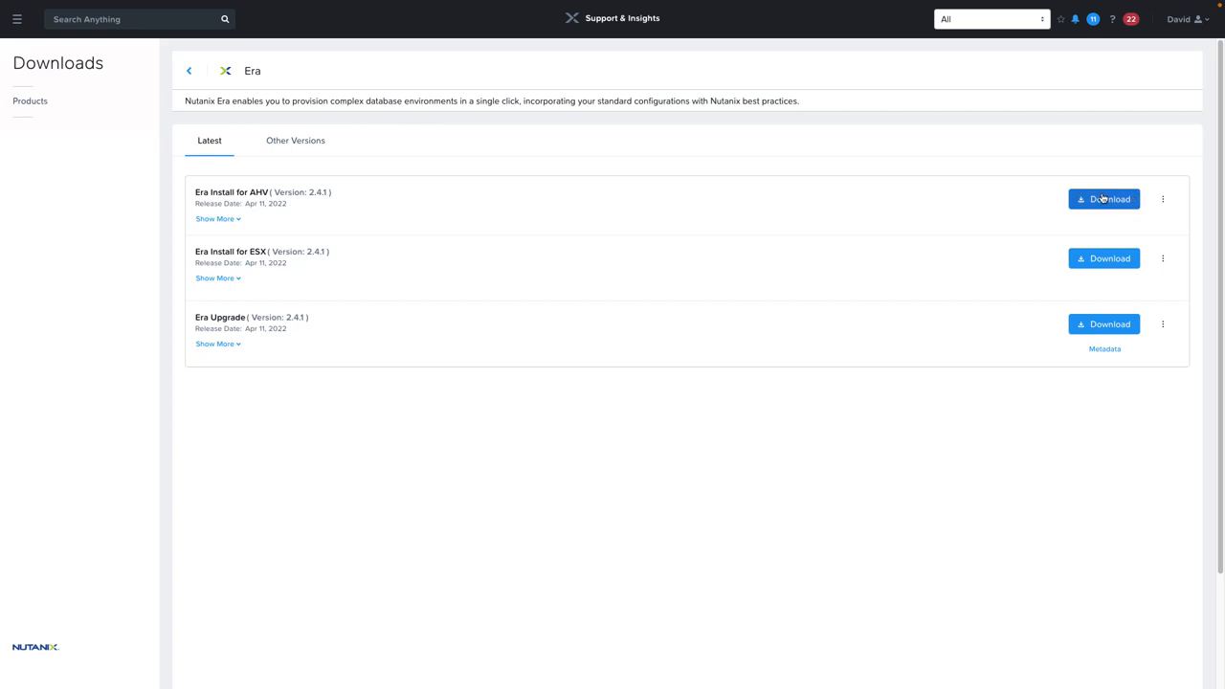
# Copy the Era Install for AHV 2.4.1 download link from the package's options menu.
pyautogui.click(1162, 199)
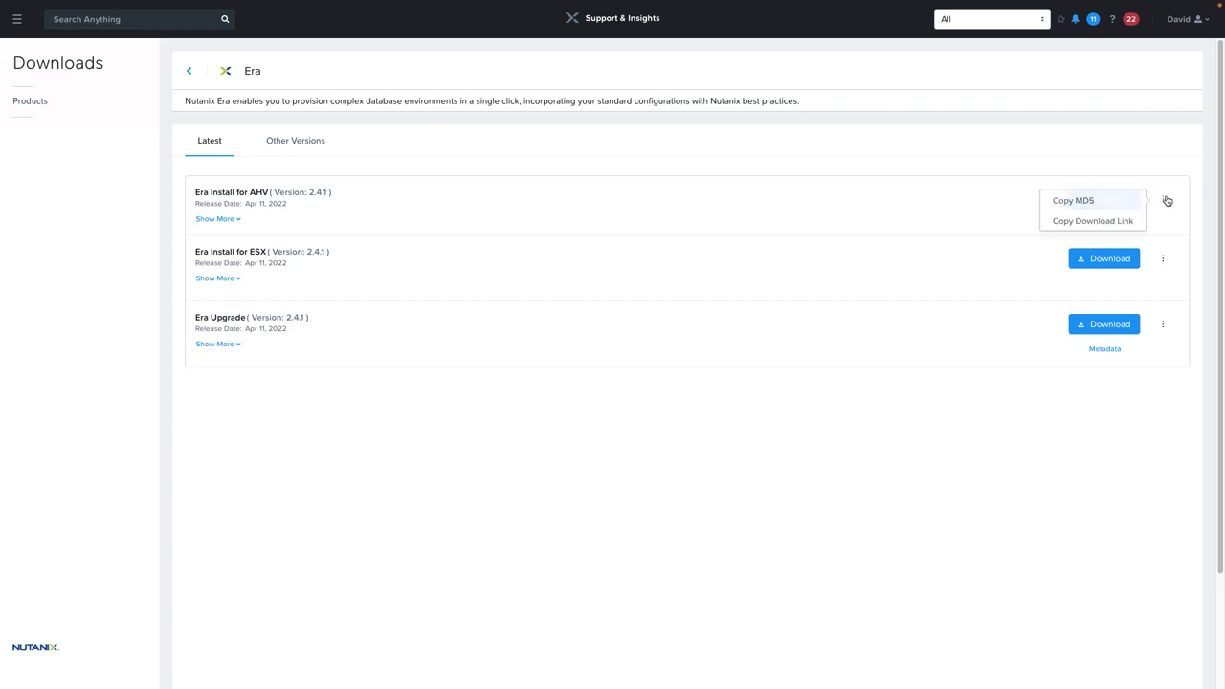
pyautogui.click(1092, 221)
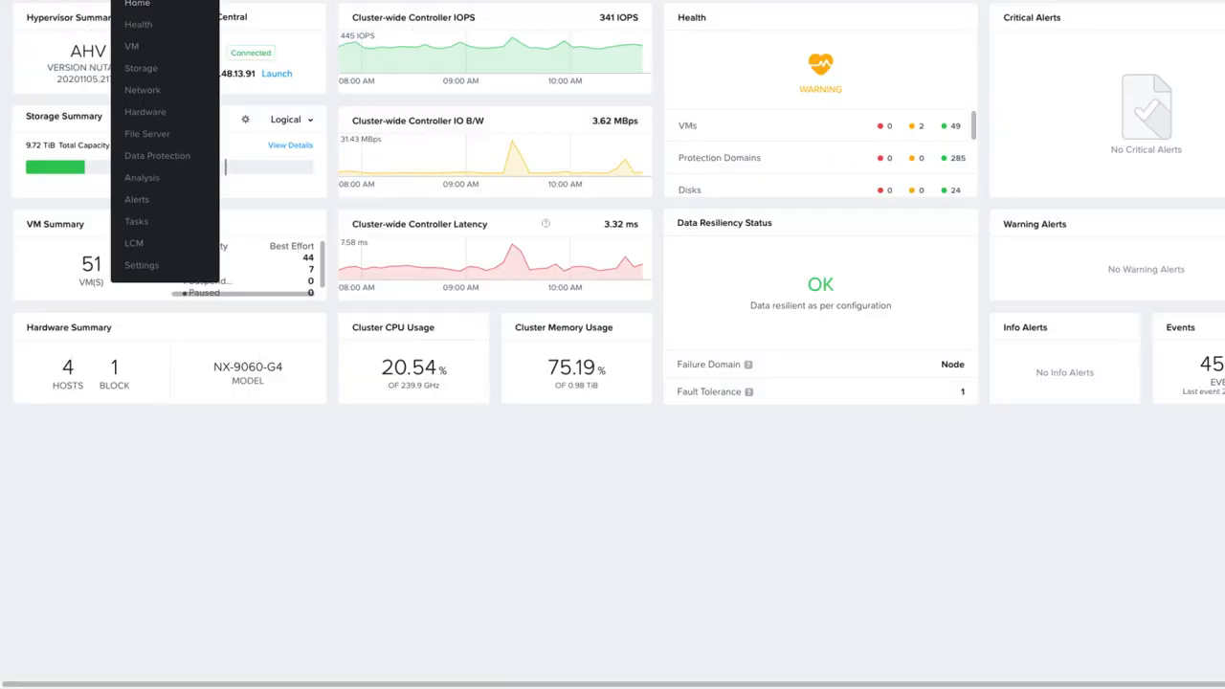
# Add a DISK image 'Era 2.4.1' in Image Configuration sourced from the pasted download URL.
pyautogui.click(140, 265)
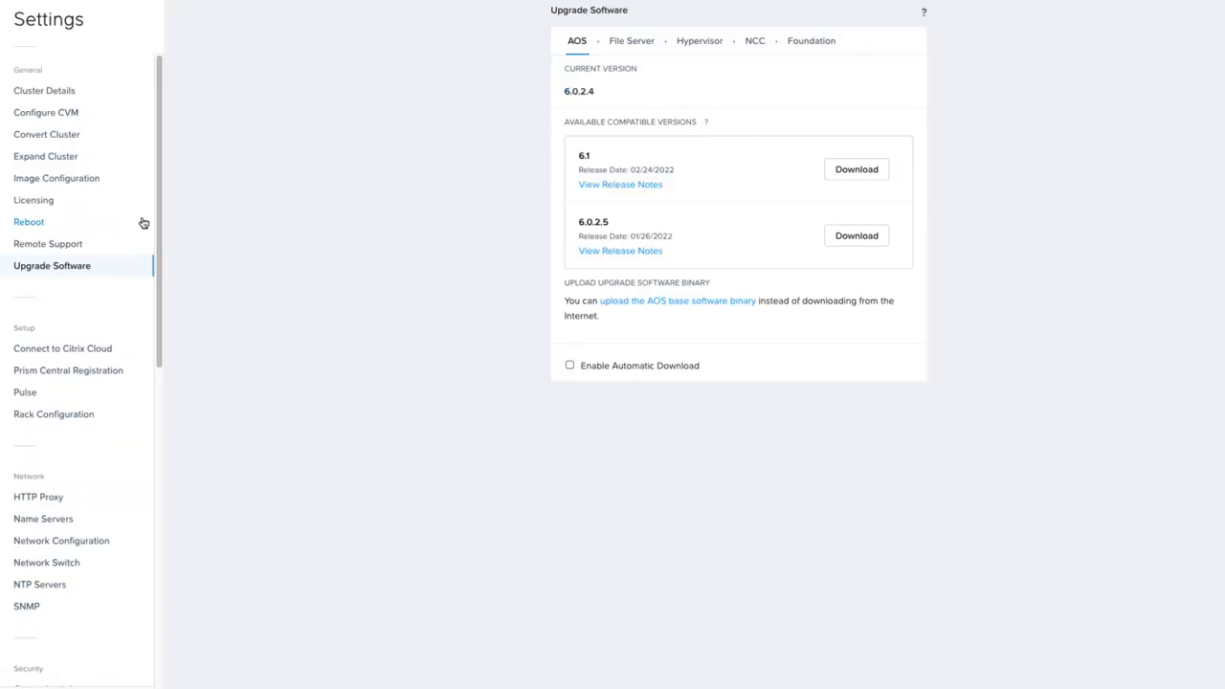
pyautogui.moveTo(68, 189)
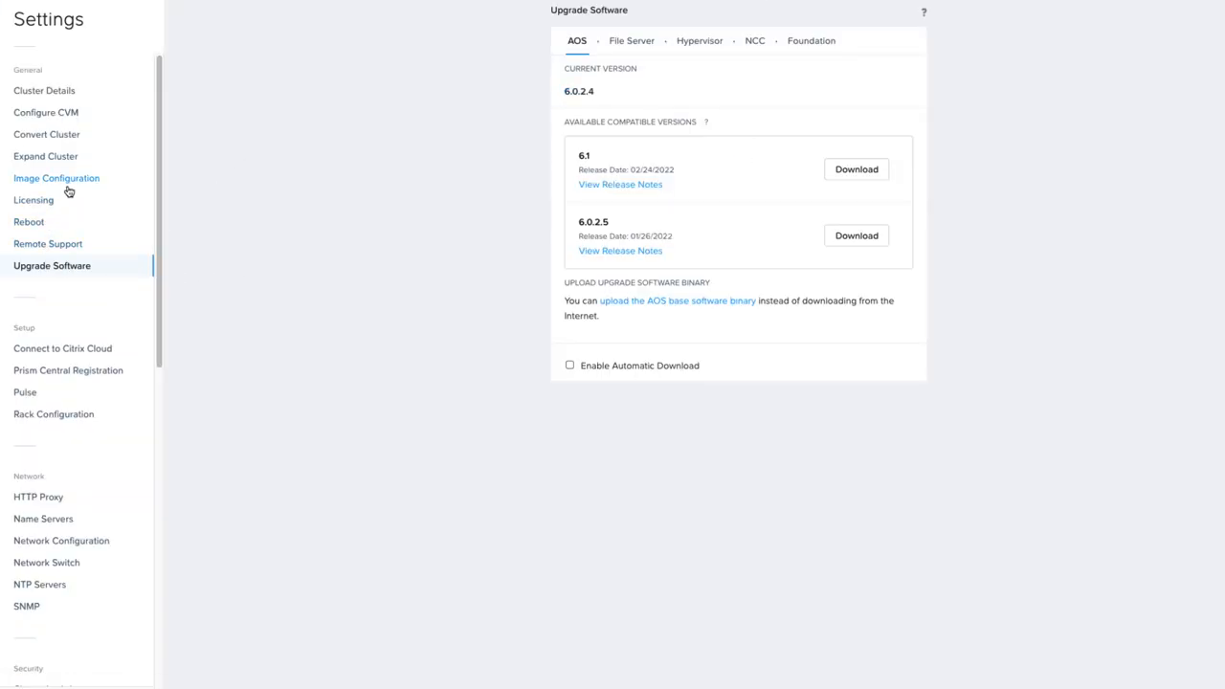
pyautogui.click(55, 178)
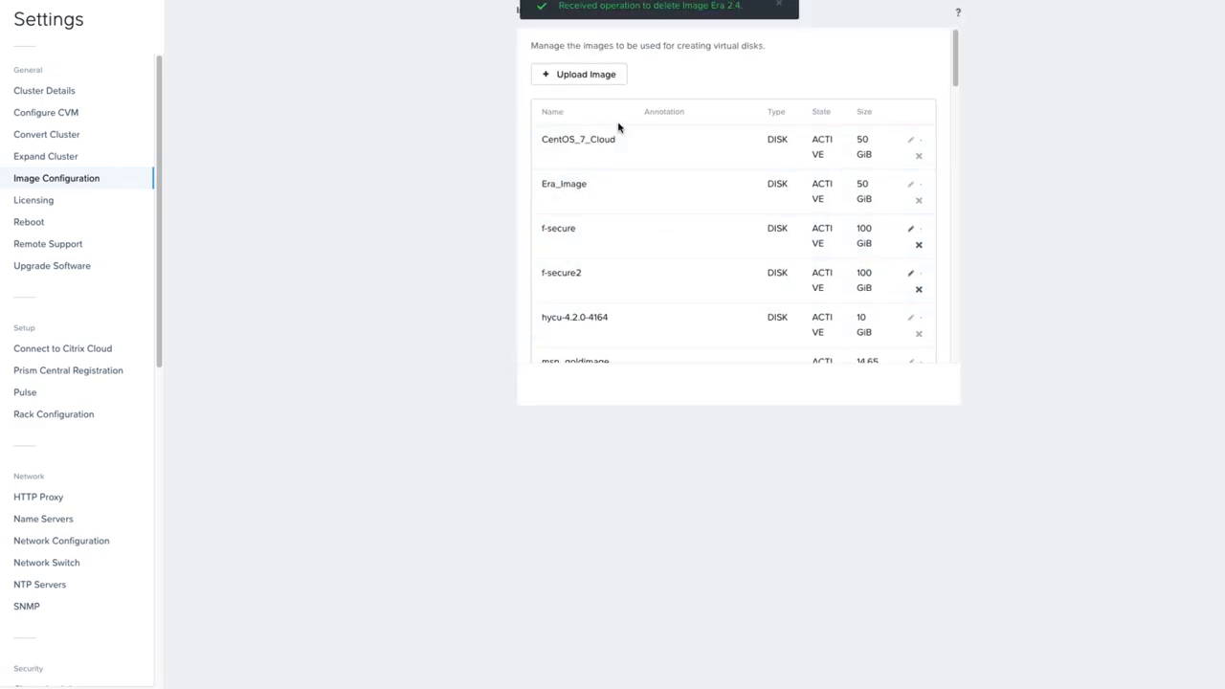
pyautogui.click(579, 73)
pyautogui.write('Era 2.4.1')
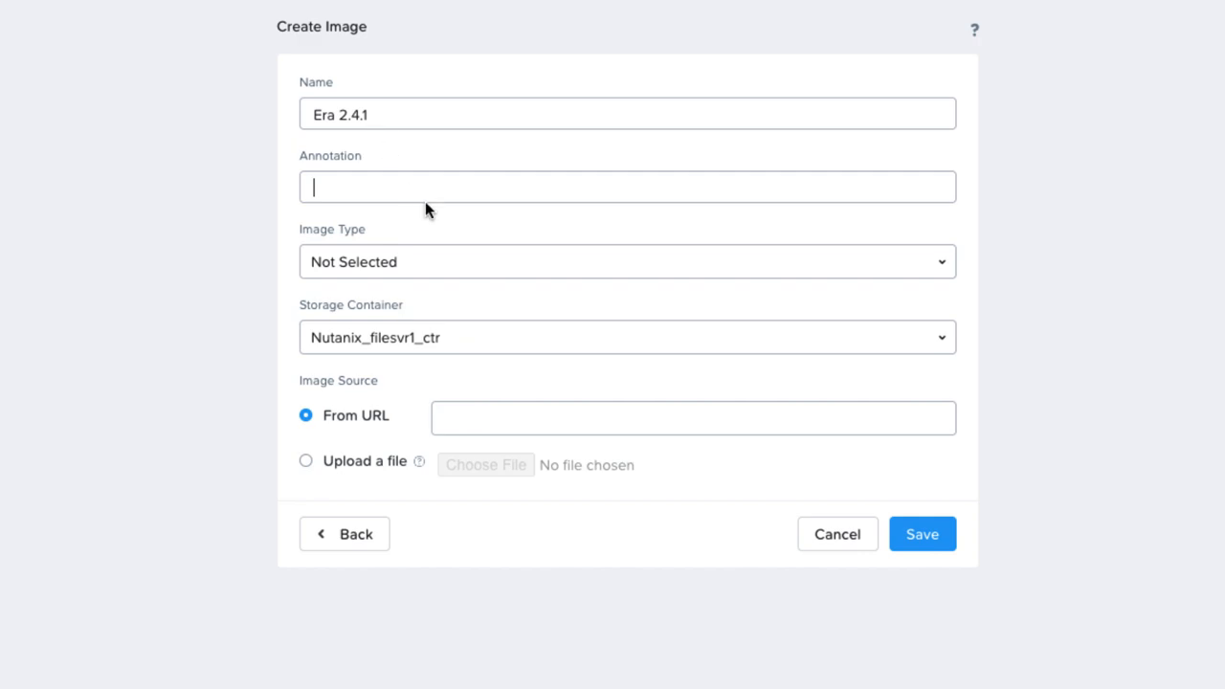
pyautogui.click(627, 262)
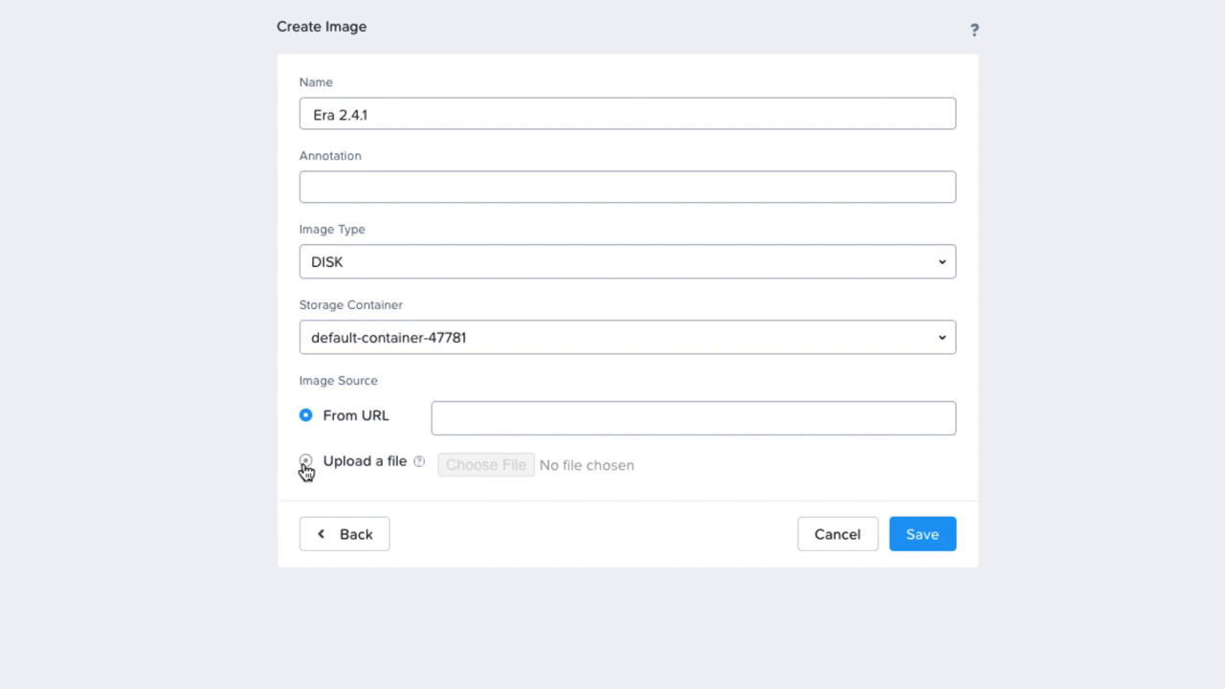
pyautogui.rightClick(517, 419)
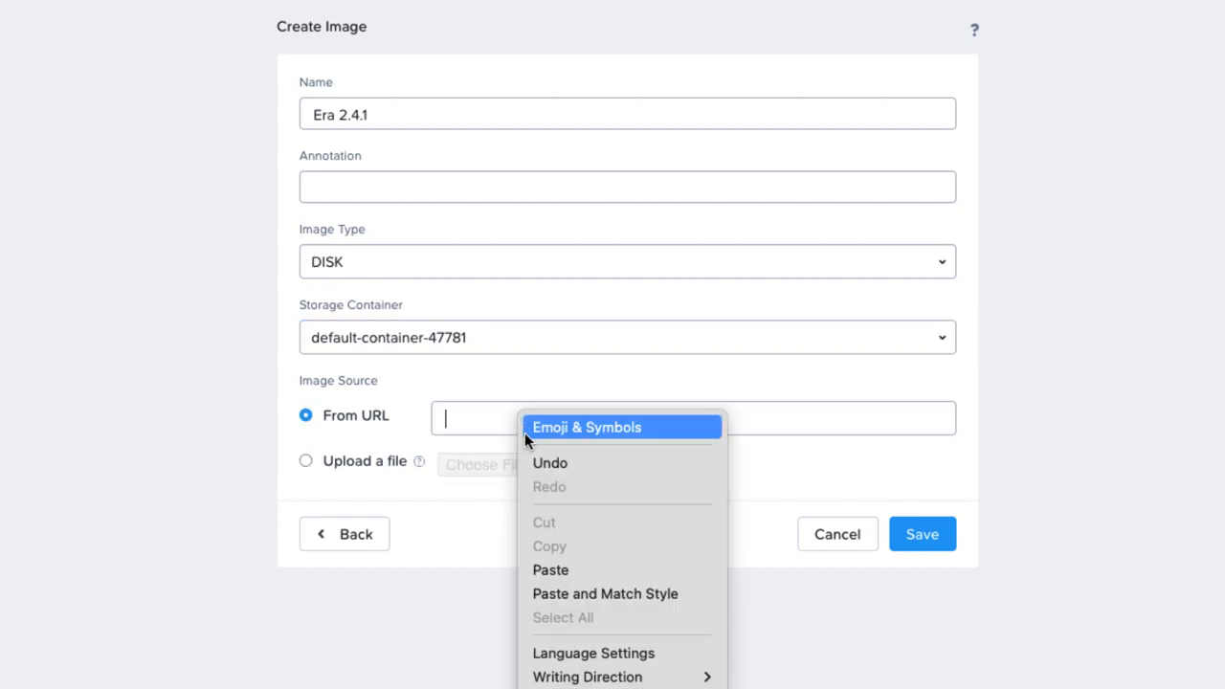
pyautogui.click(550, 569)
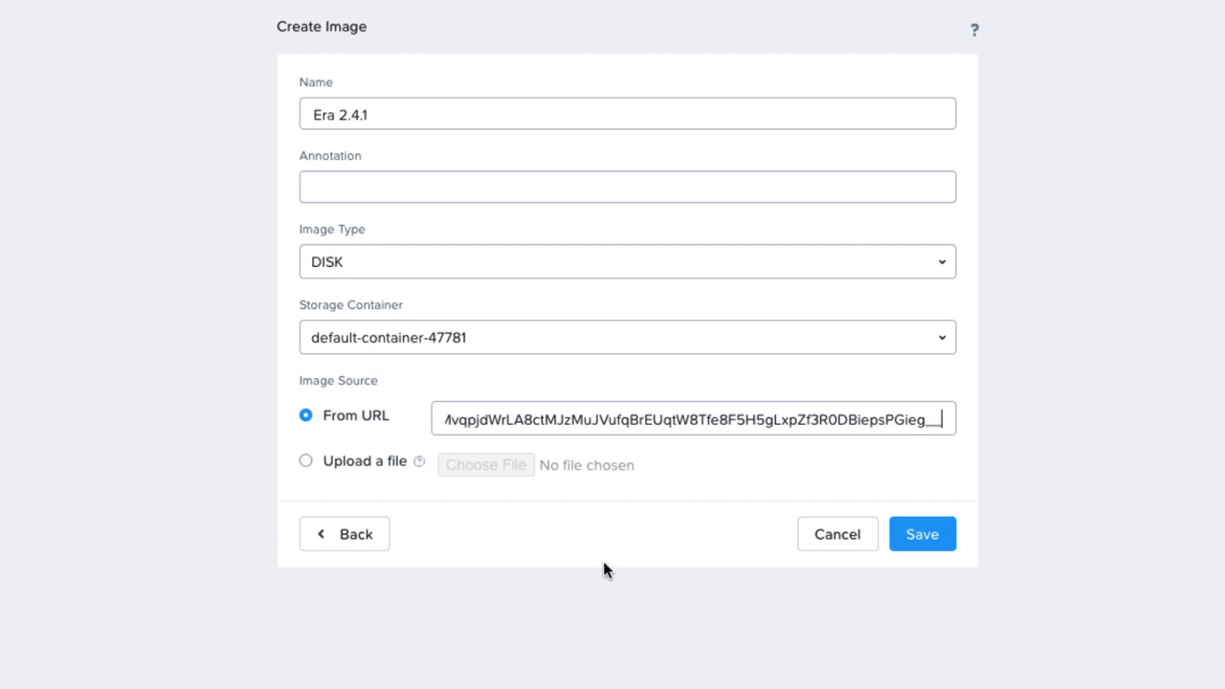
pyautogui.moveTo(664, 568)
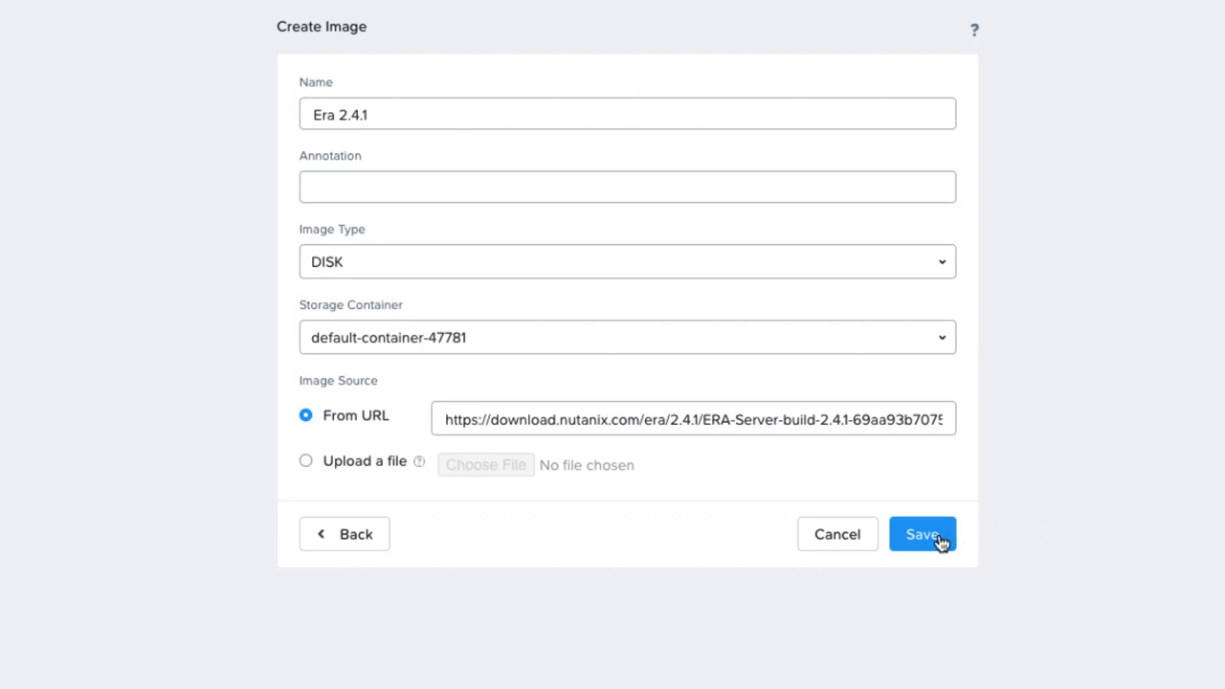
pyautogui.click(921, 534)
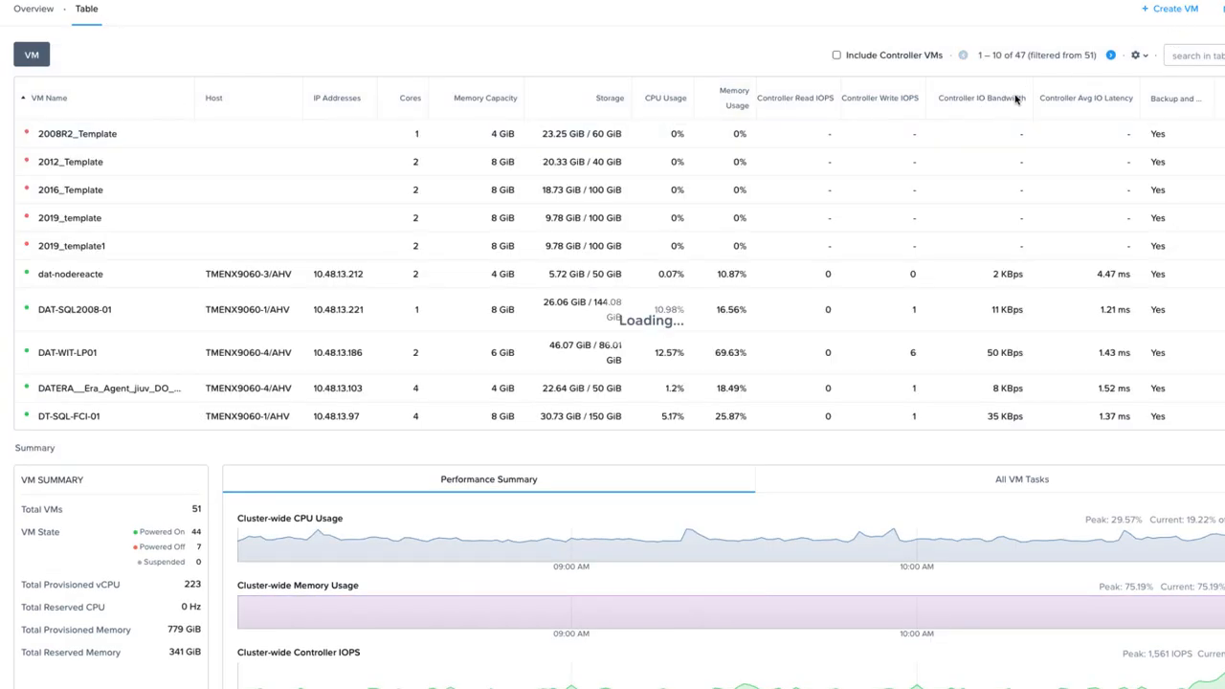
# Create a VM named 'Era 2.4.1' with 1 vCPU, 4 cores per vCPU and 16 GiB memory.
pyautogui.click(1168, 9)
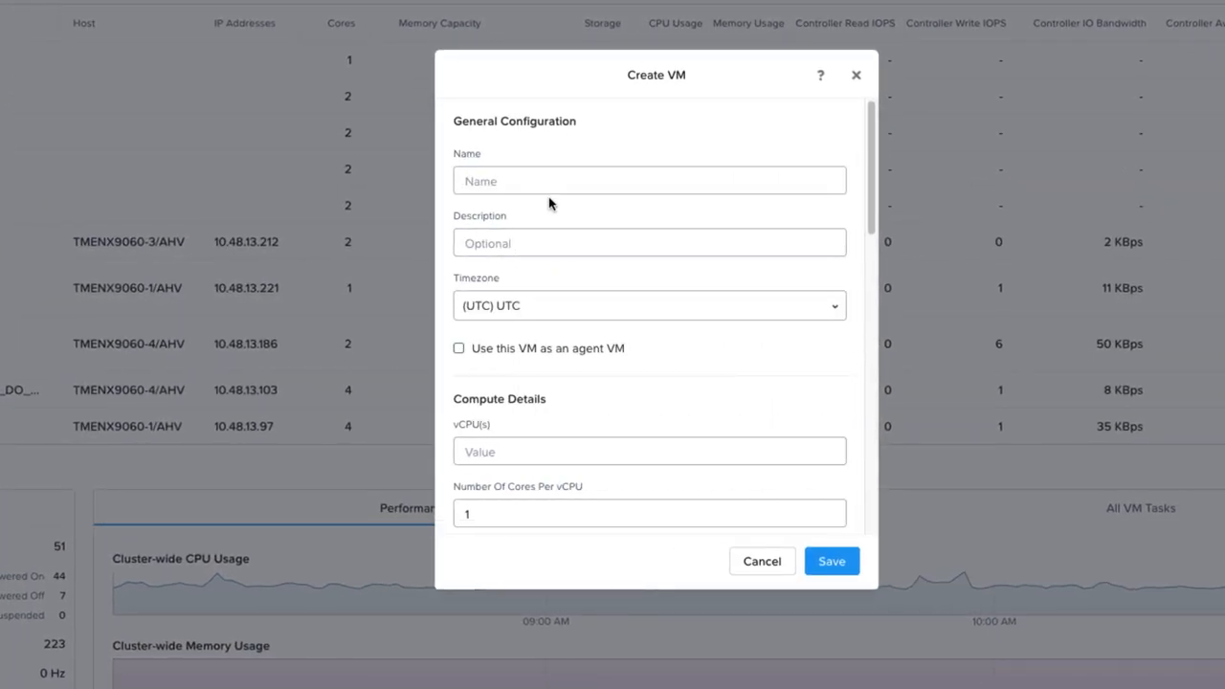
pyautogui.write('Era 2.4.1')
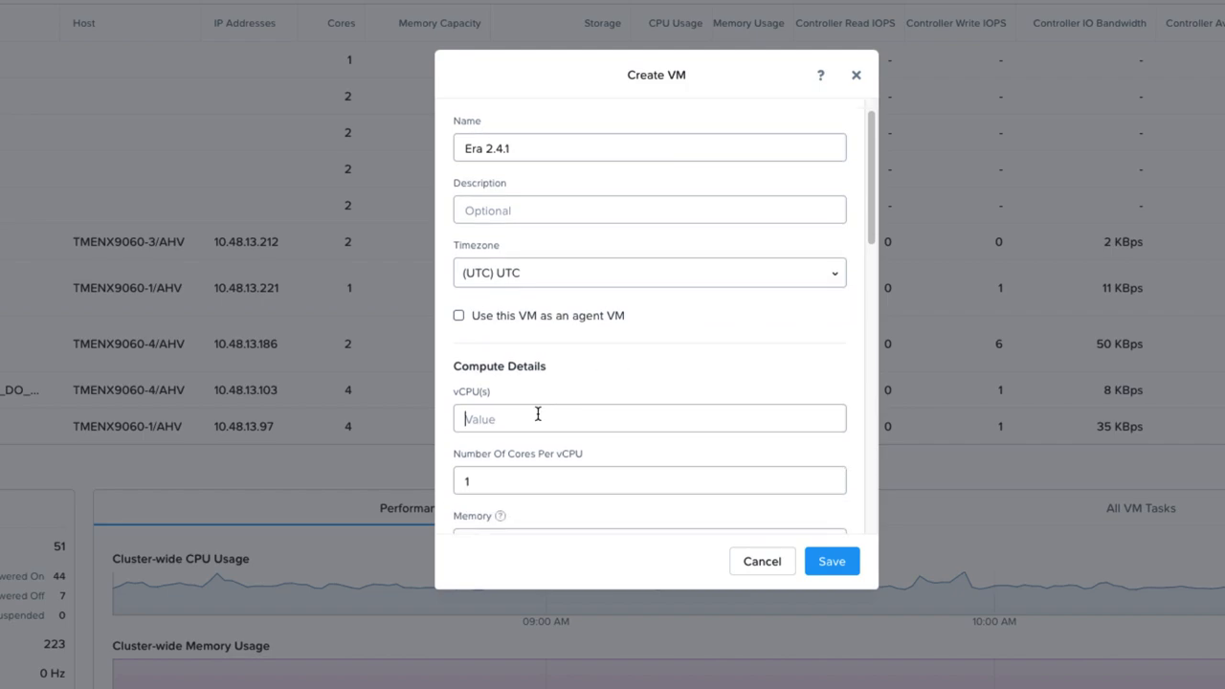
pyautogui.scroll(-3)
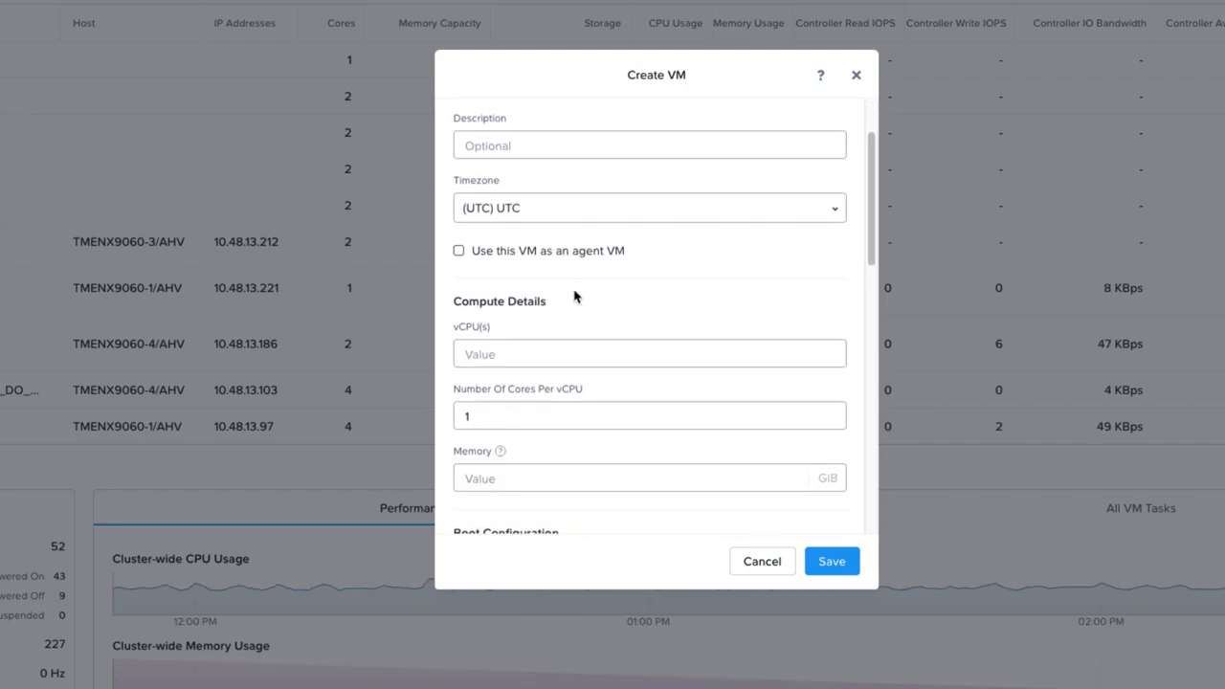
pyautogui.scroll(-3)
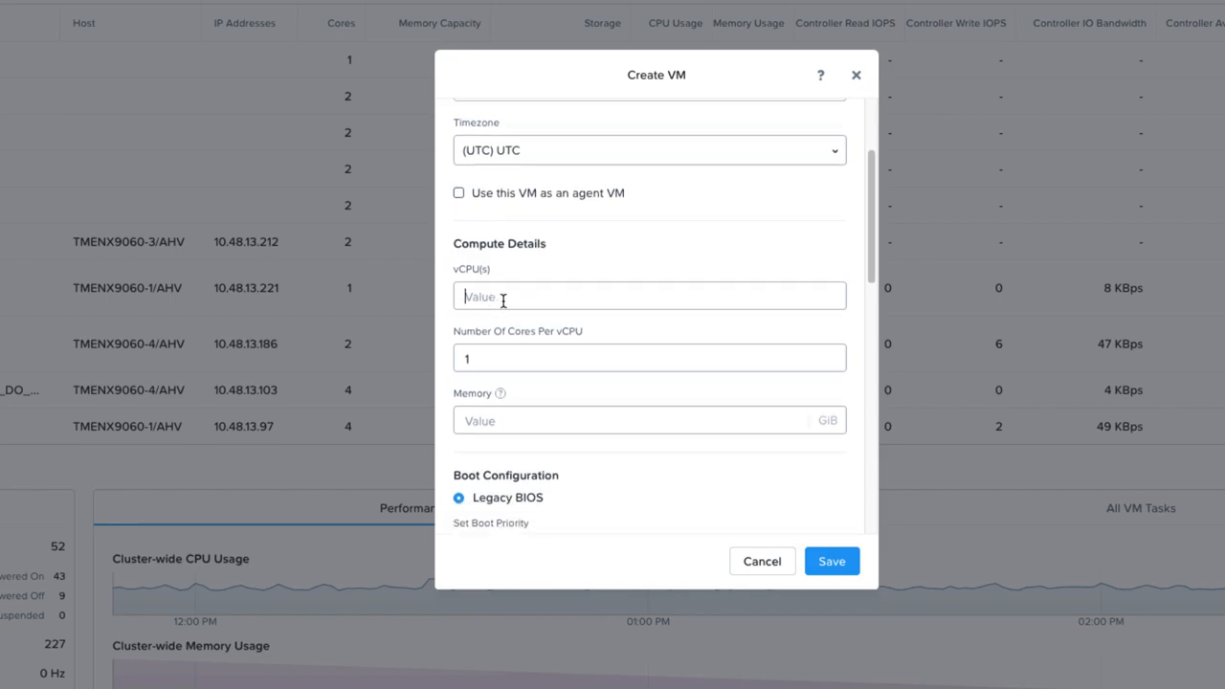
pyautogui.write('1')
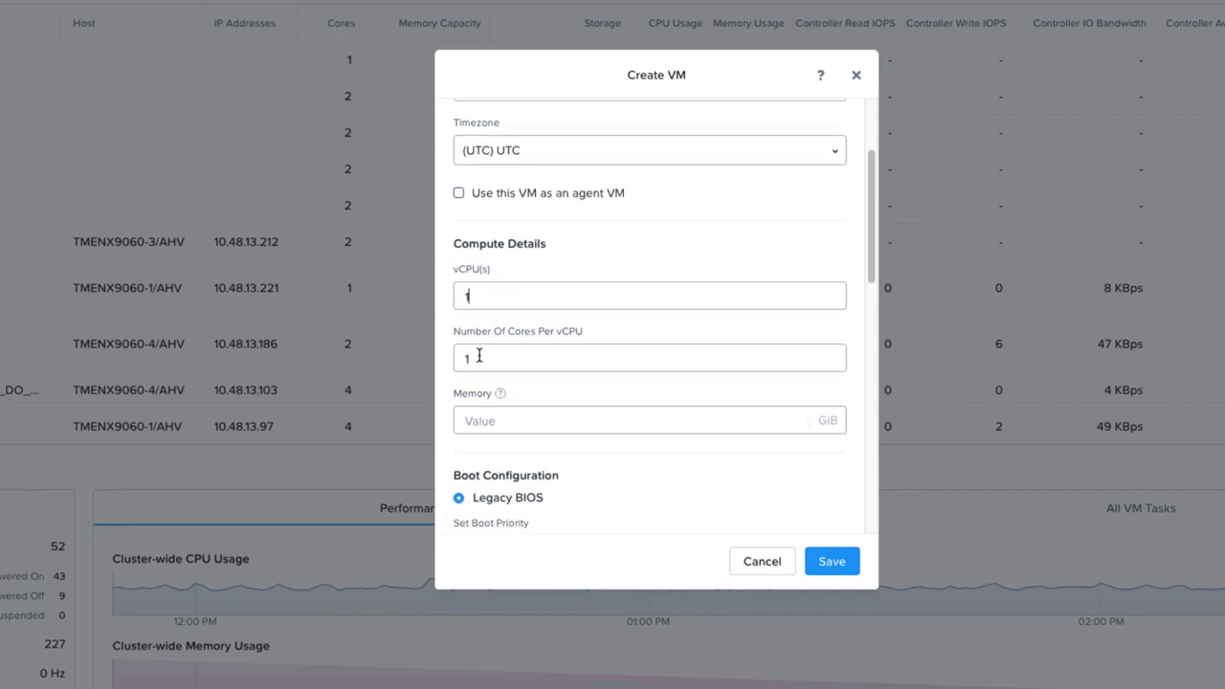
pyautogui.write('4')
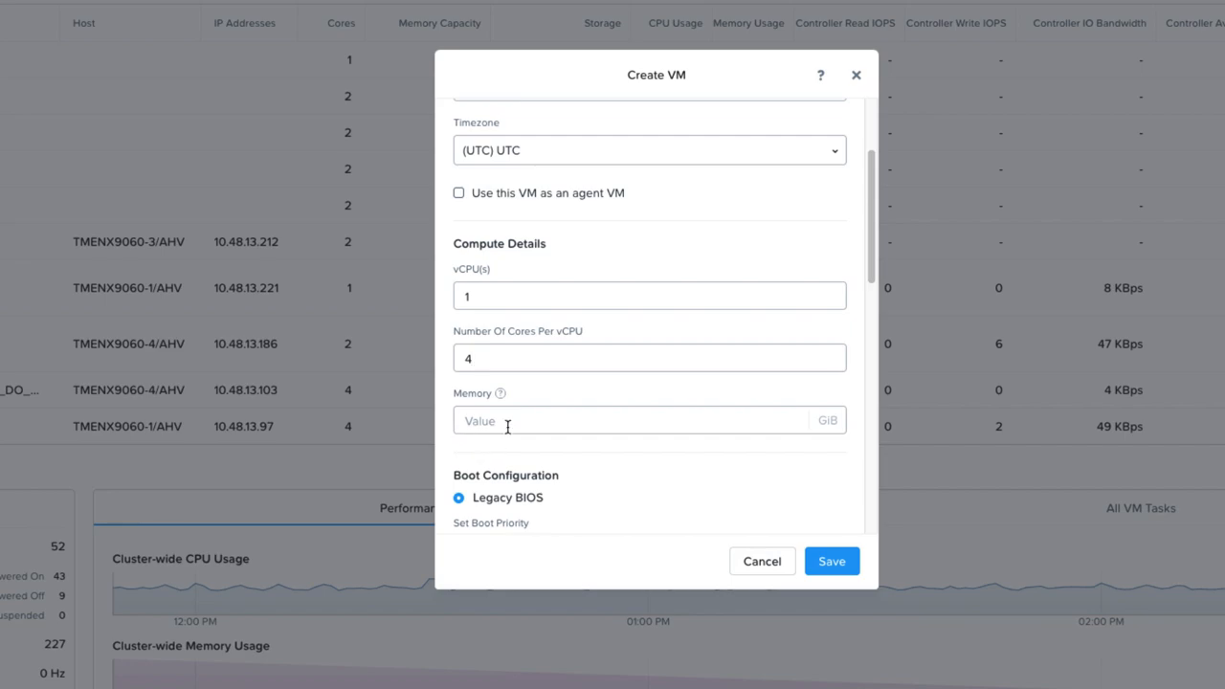
pyautogui.write('1')
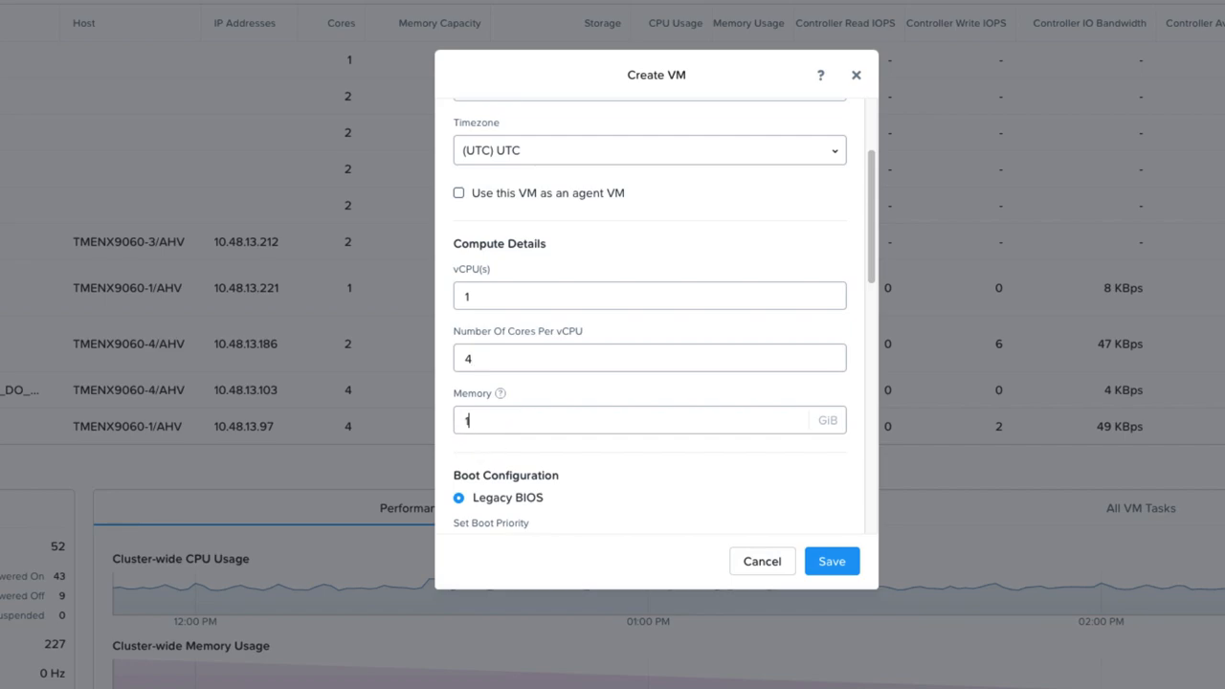
pyautogui.write('16')
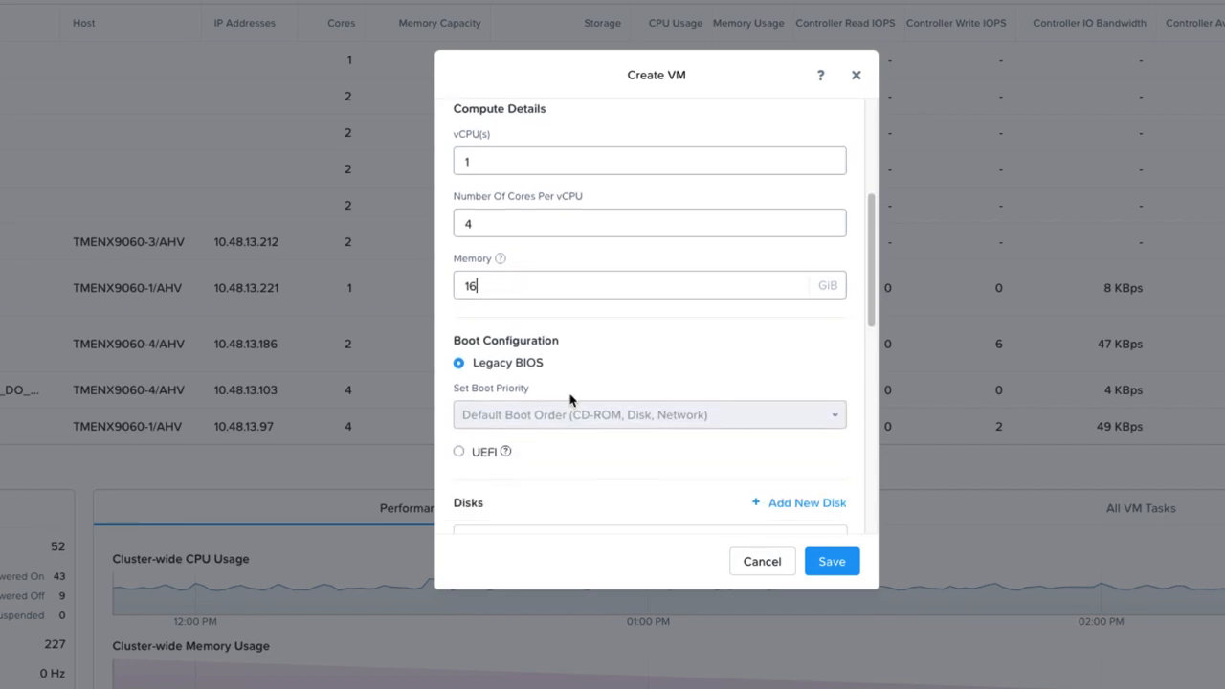
pyautogui.scroll(-3)
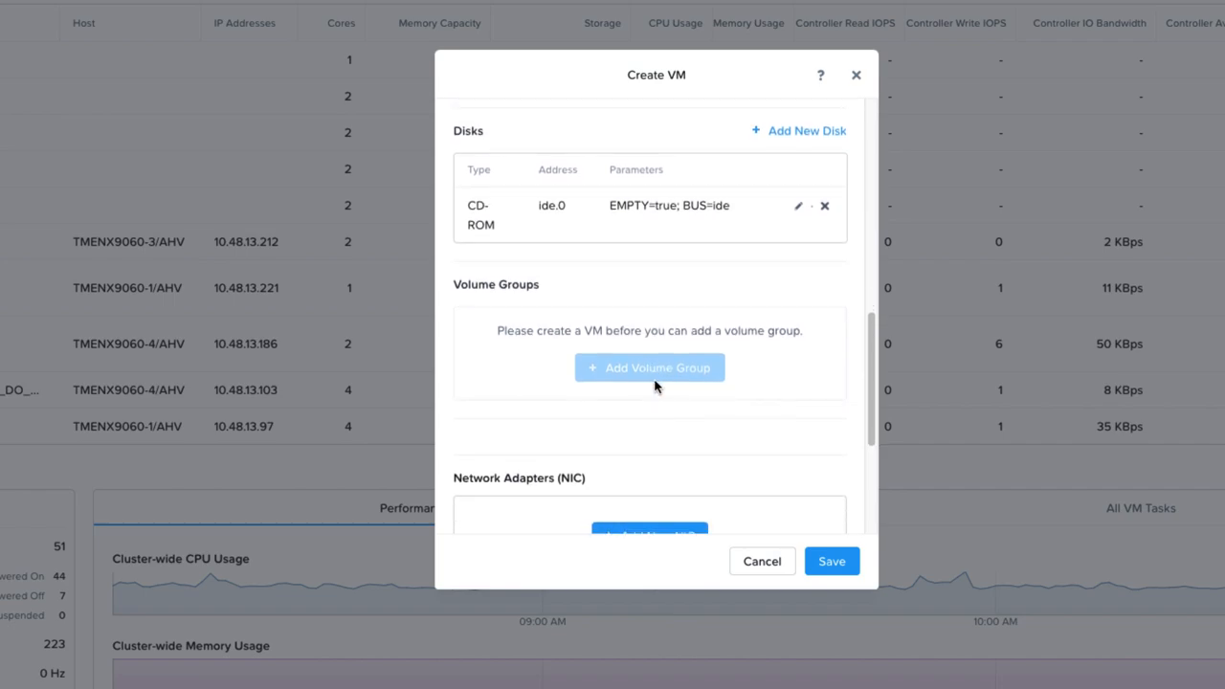
# Add a disk cloned from the Era image in the Image Service.
pyautogui.click(806, 131)
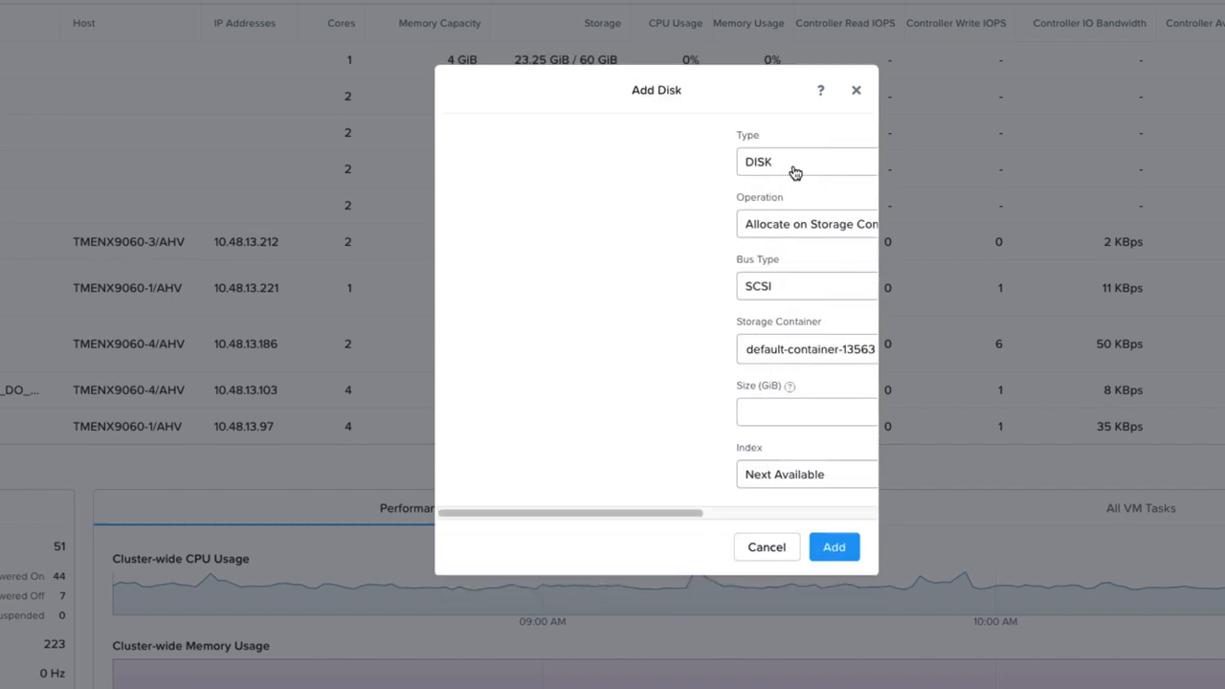
pyautogui.click(807, 224)
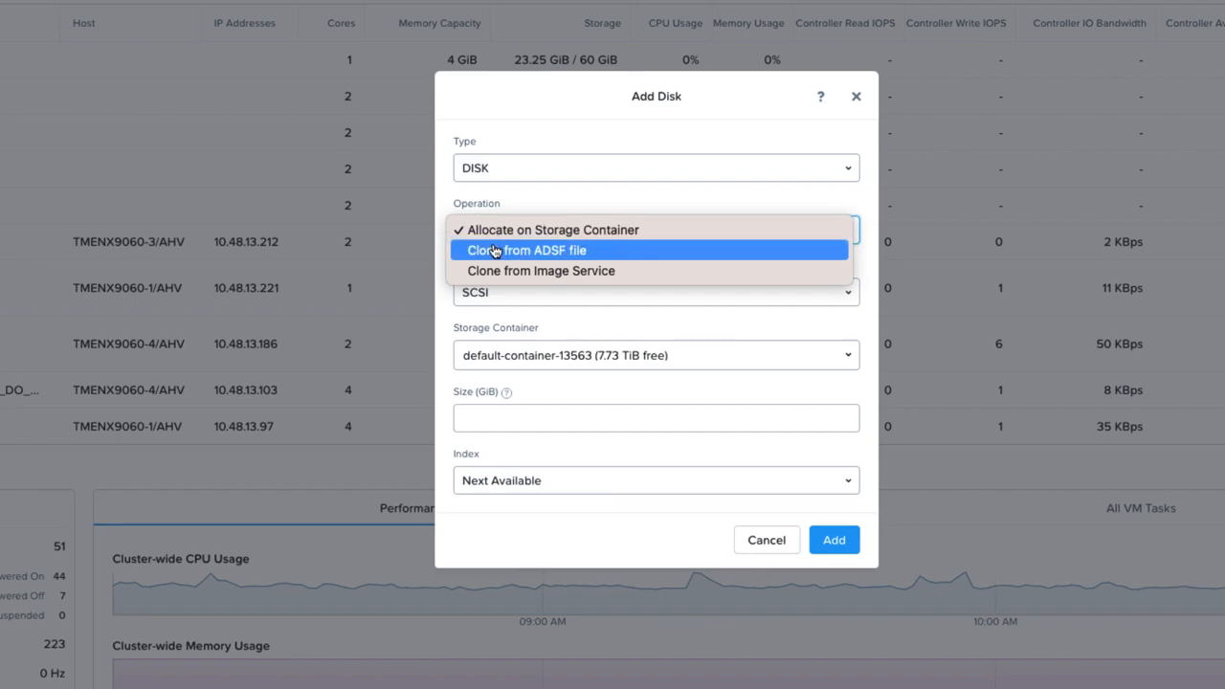
pyautogui.click(540, 271)
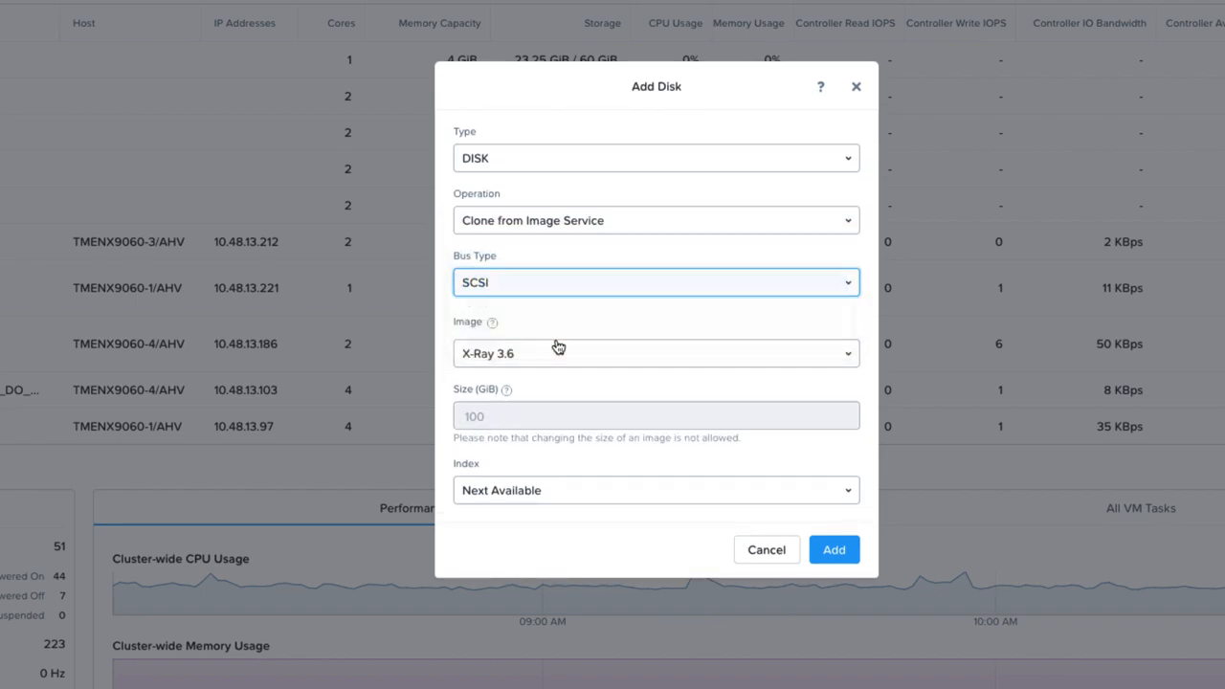
pyautogui.click(655, 353)
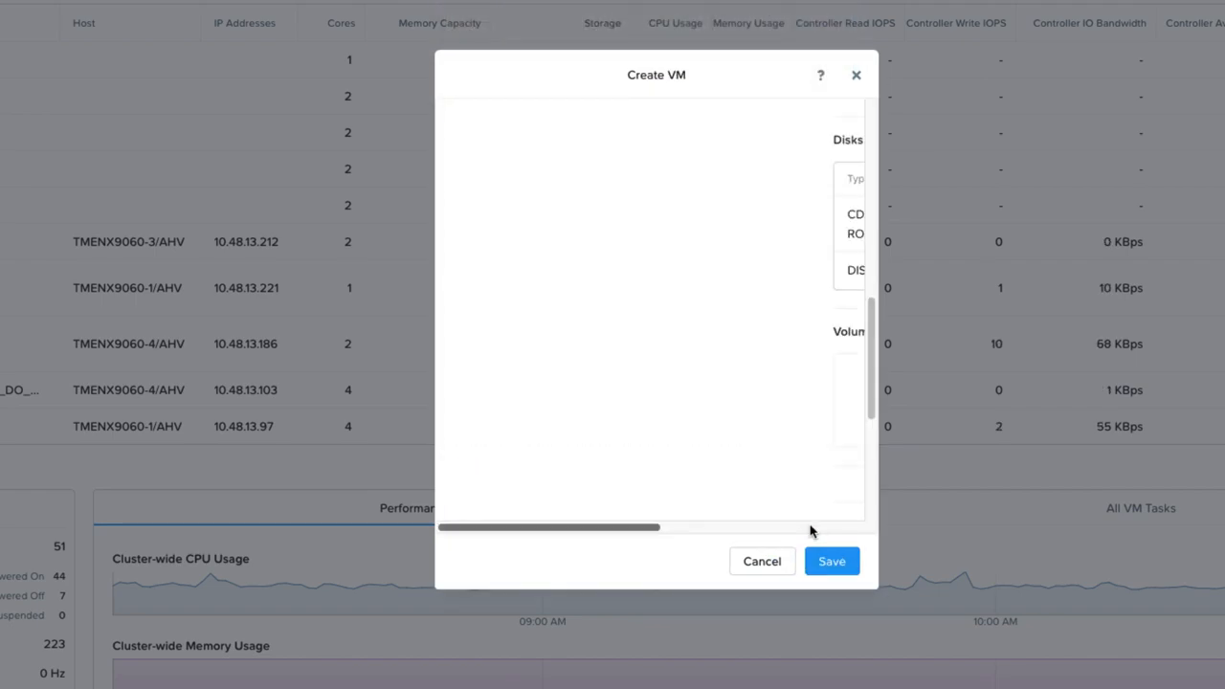
pyautogui.scroll(-3)
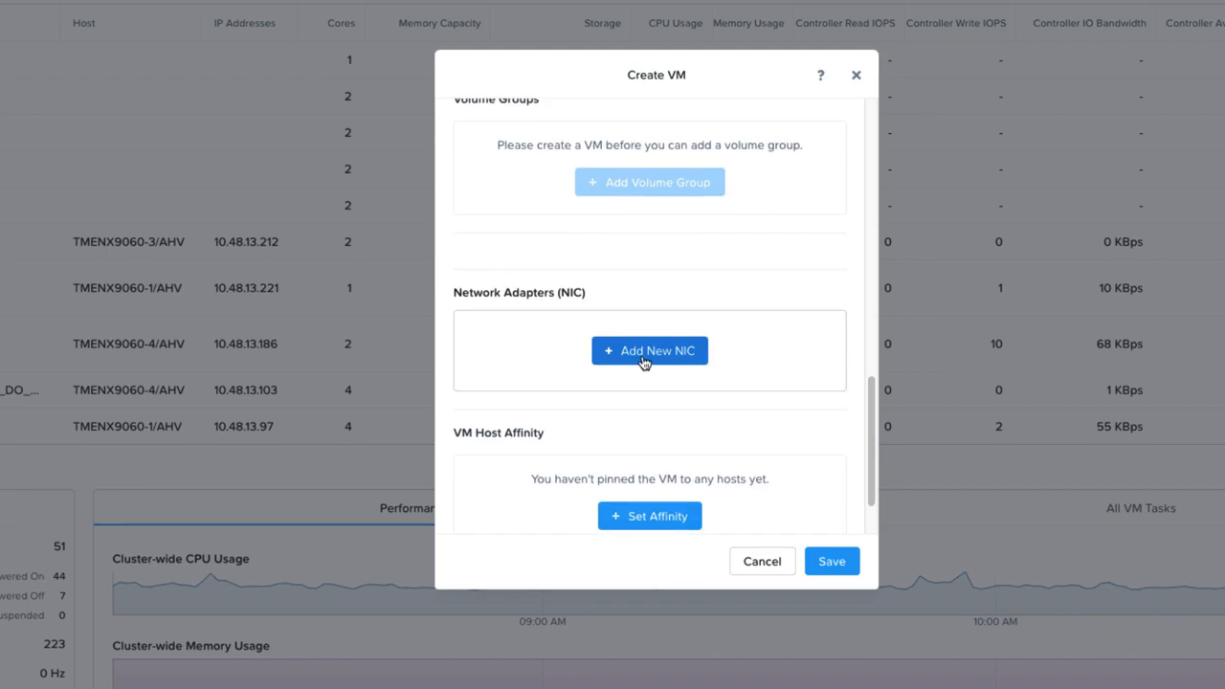
# Add a network adapter on default-net.
pyautogui.click(649, 350)
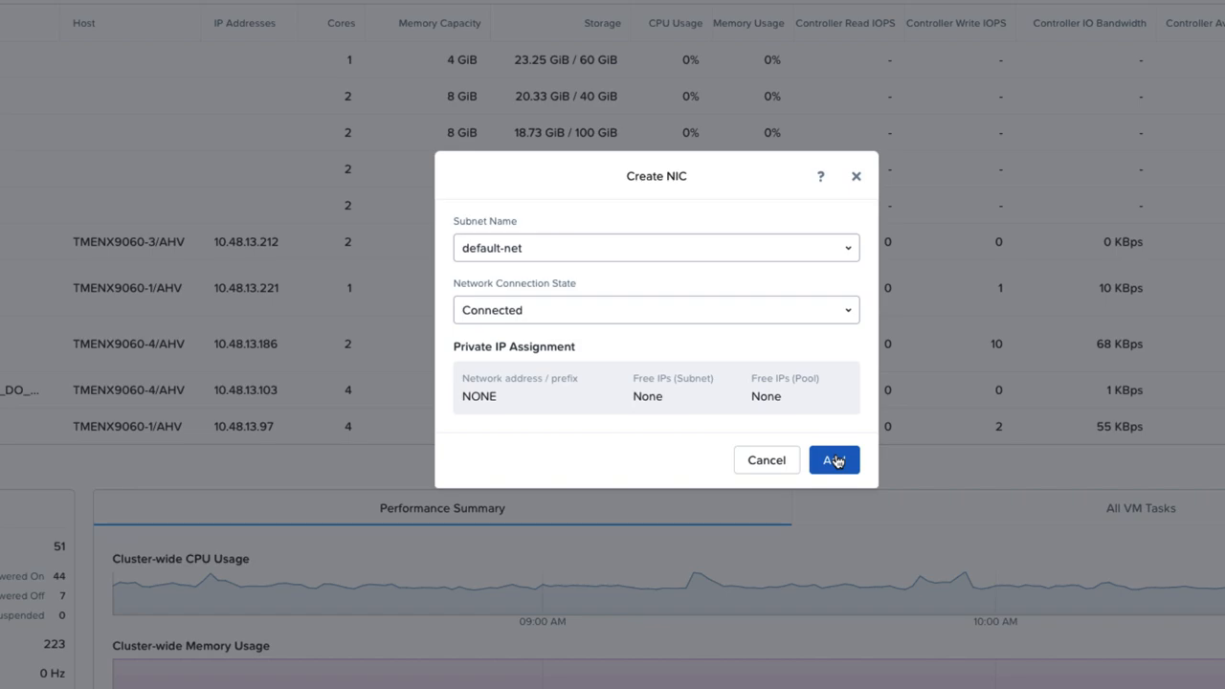
pyautogui.click(832, 460)
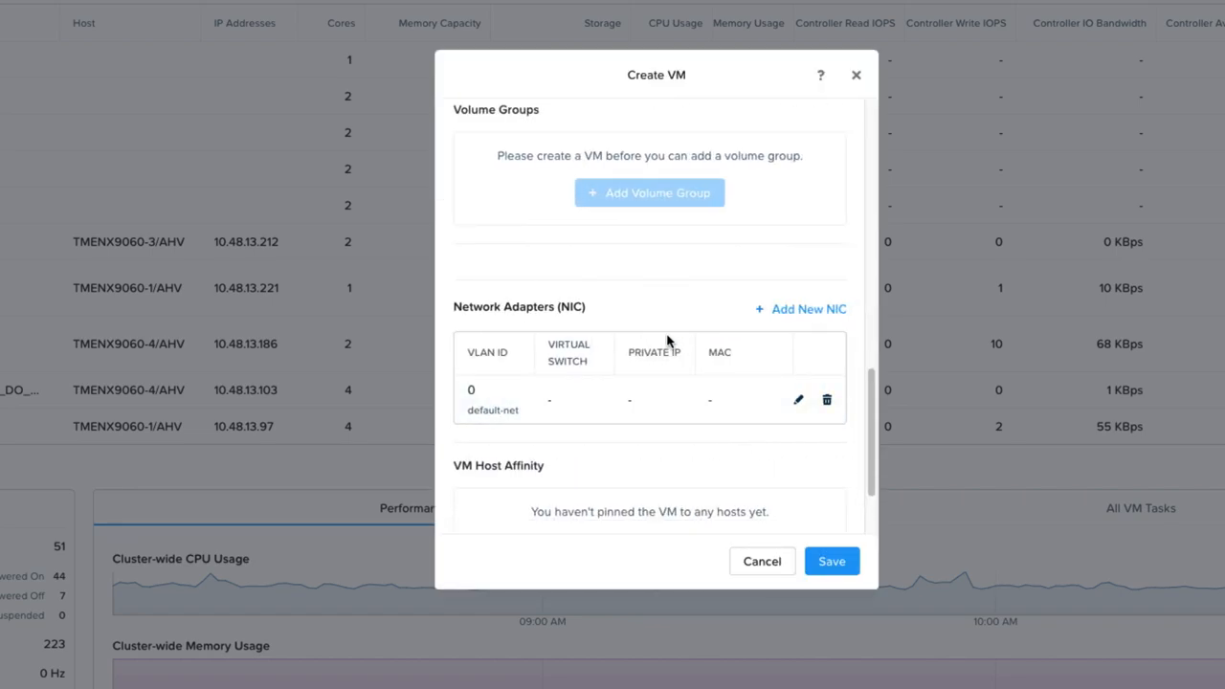
pyautogui.scroll(-3)
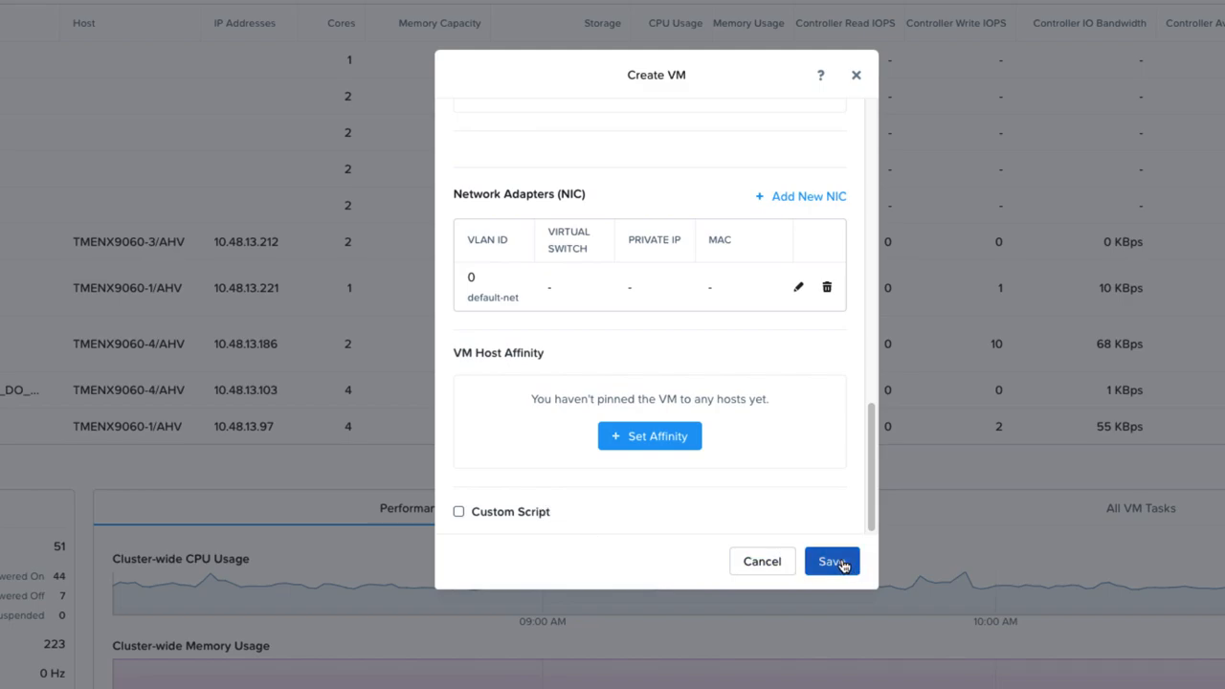
# Save the Era 2.4.1 VM and power it on.
pyautogui.click(830, 561)
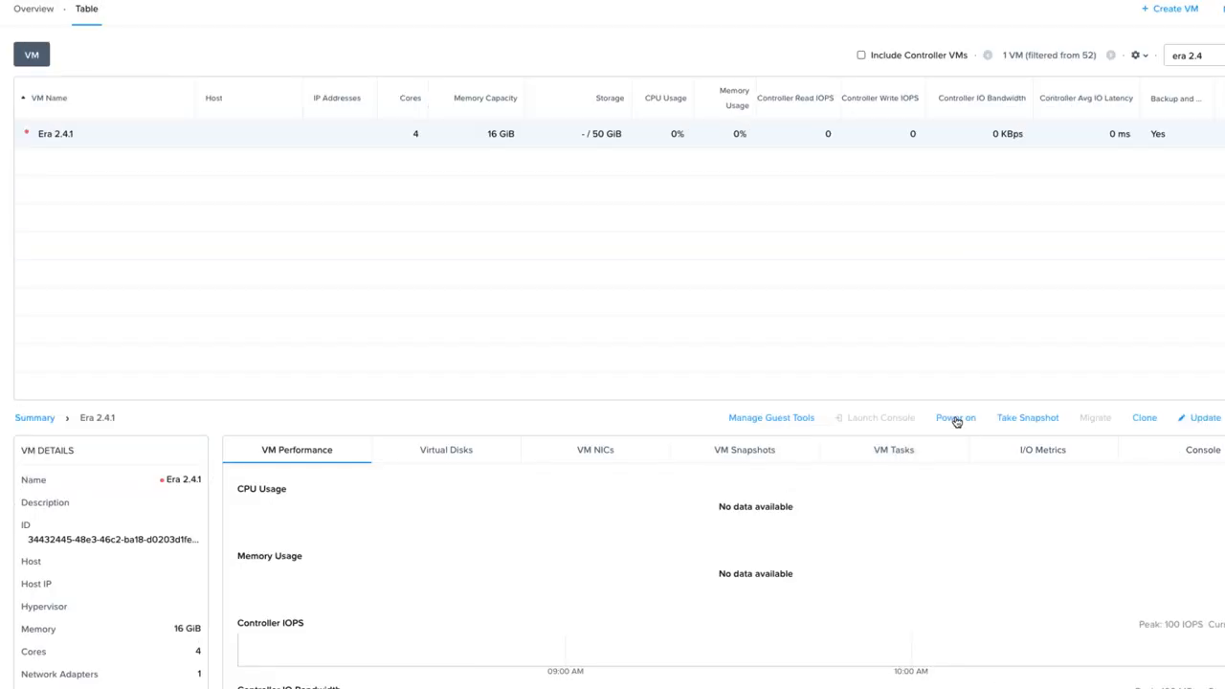
pyautogui.click(953, 417)
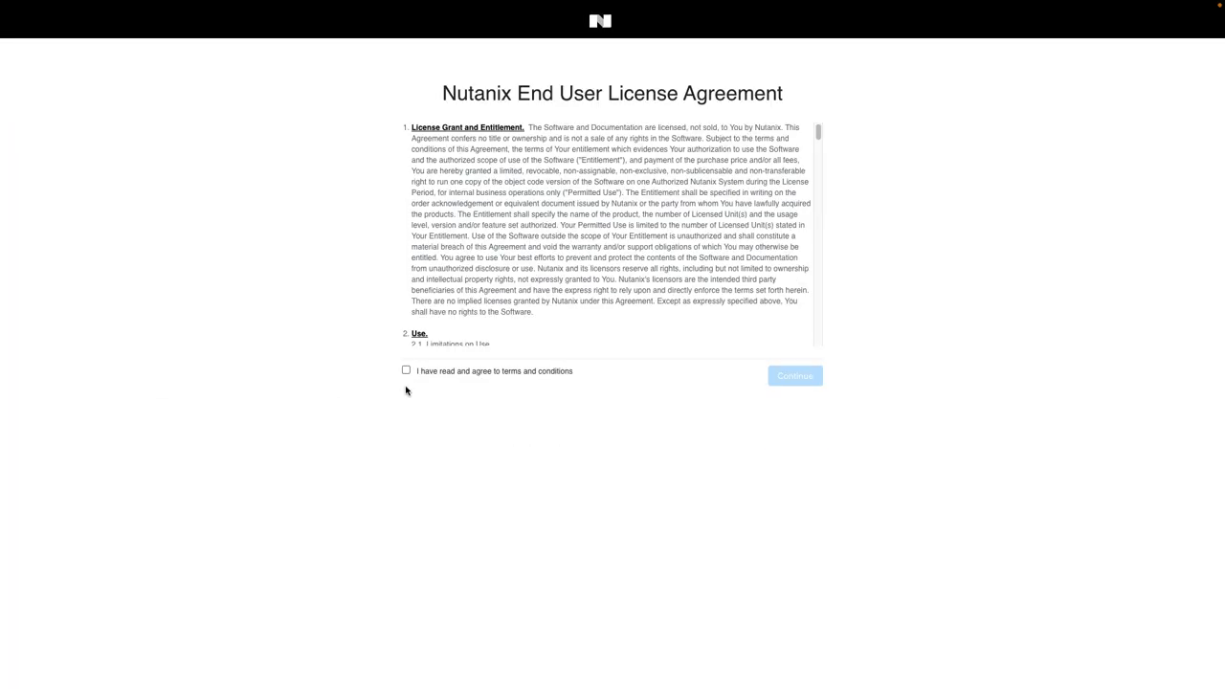
# Accept the Era license, confirm the new admin password, and log in as admin.
pyautogui.click(405, 369)
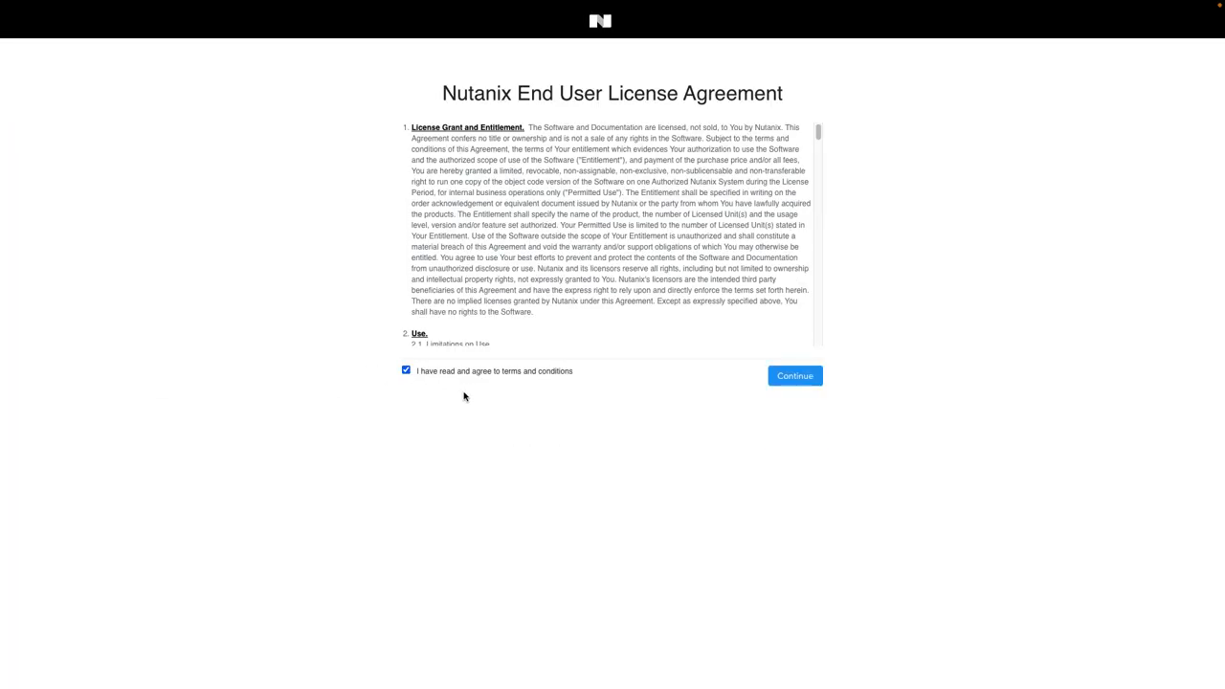
pyautogui.click(793, 375)
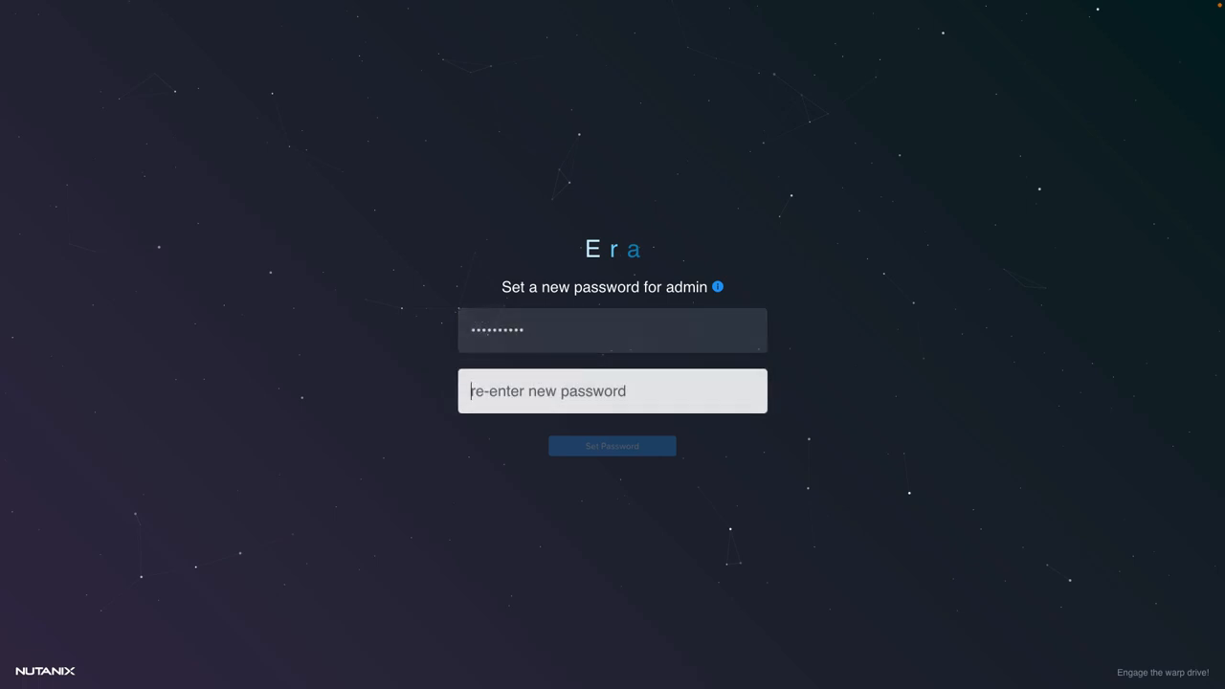
pyautogui.click(612, 445)
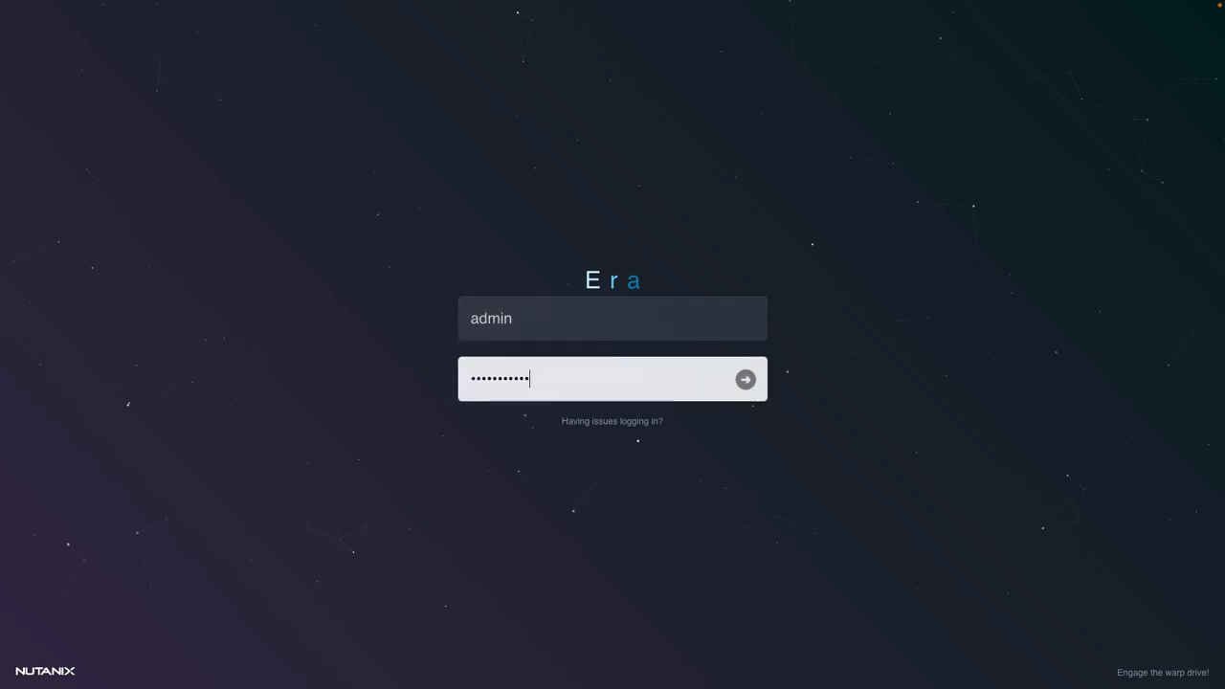
pyautogui.click(744, 379)
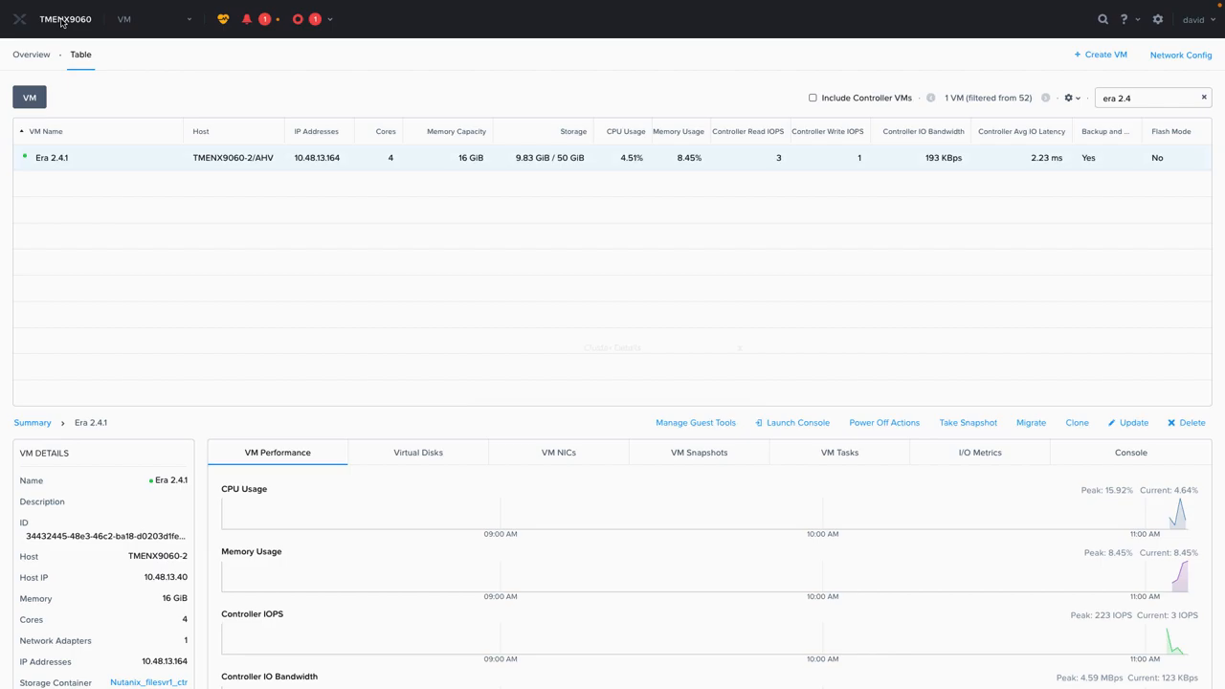
# Open Cluster Details for TMENX9060 to get the cluster virtual IP.
pyautogui.click(65, 18)
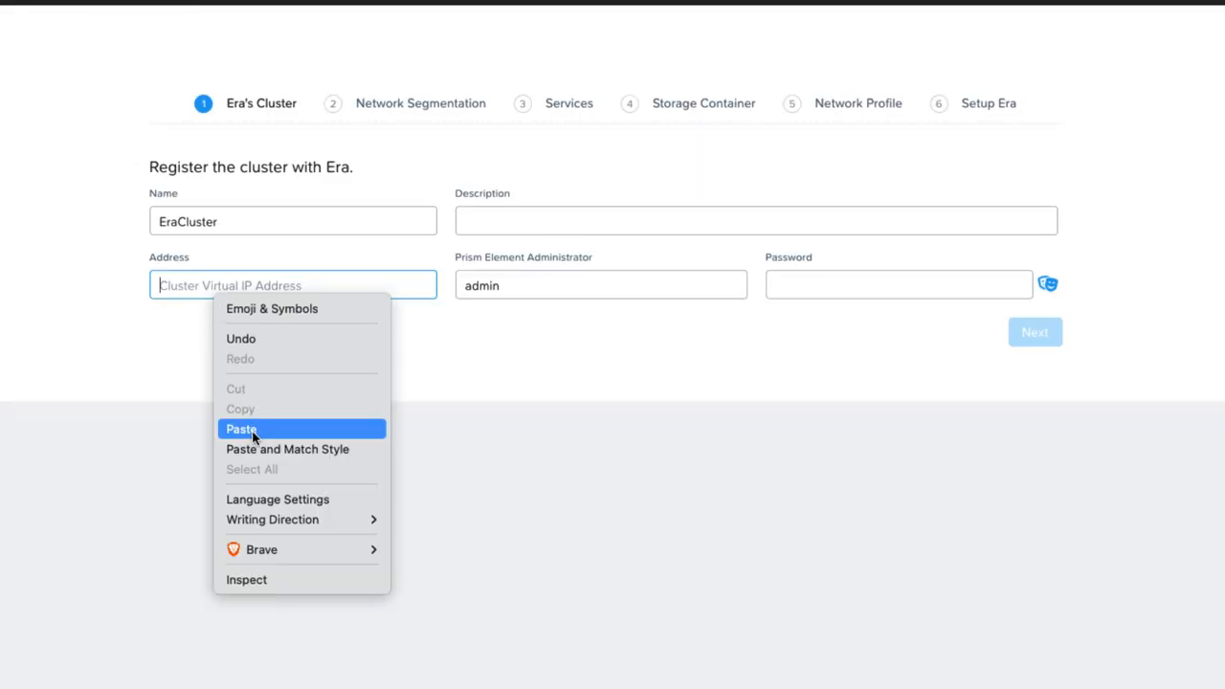
# Register the cluster at 10.48.13.47 with administrator 'eraservice' and its pasted password.
pyautogui.click(240, 429)
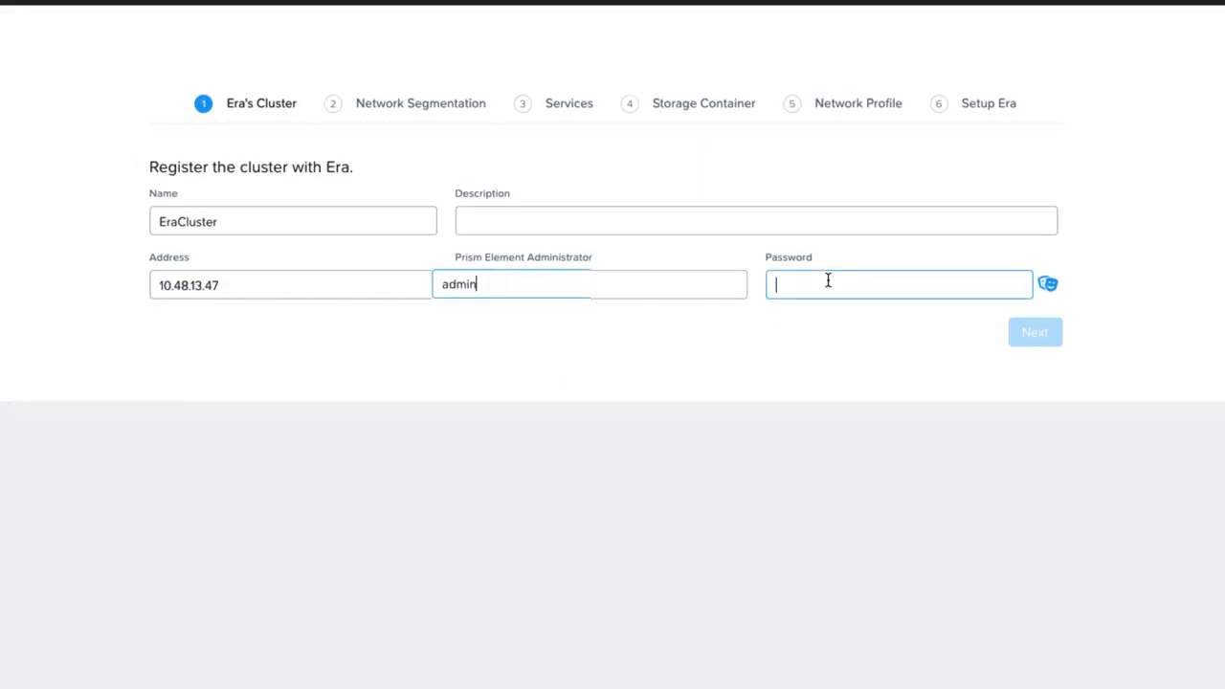
pyautogui.write('era')
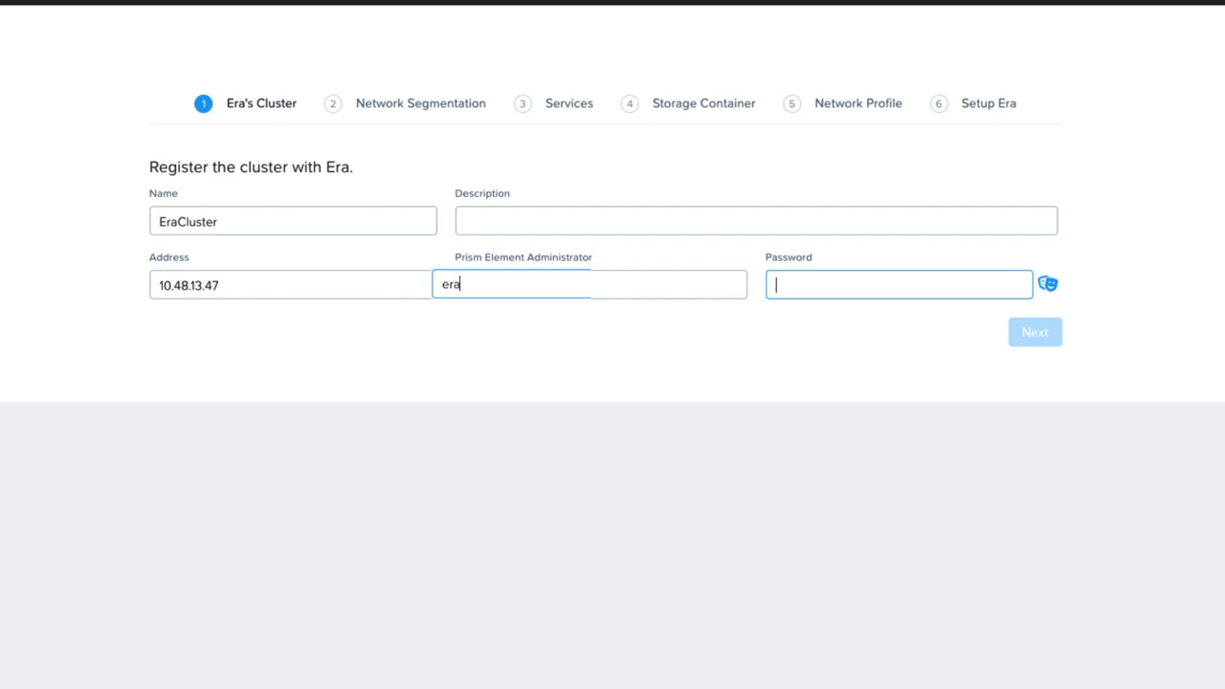
pyautogui.write('service')
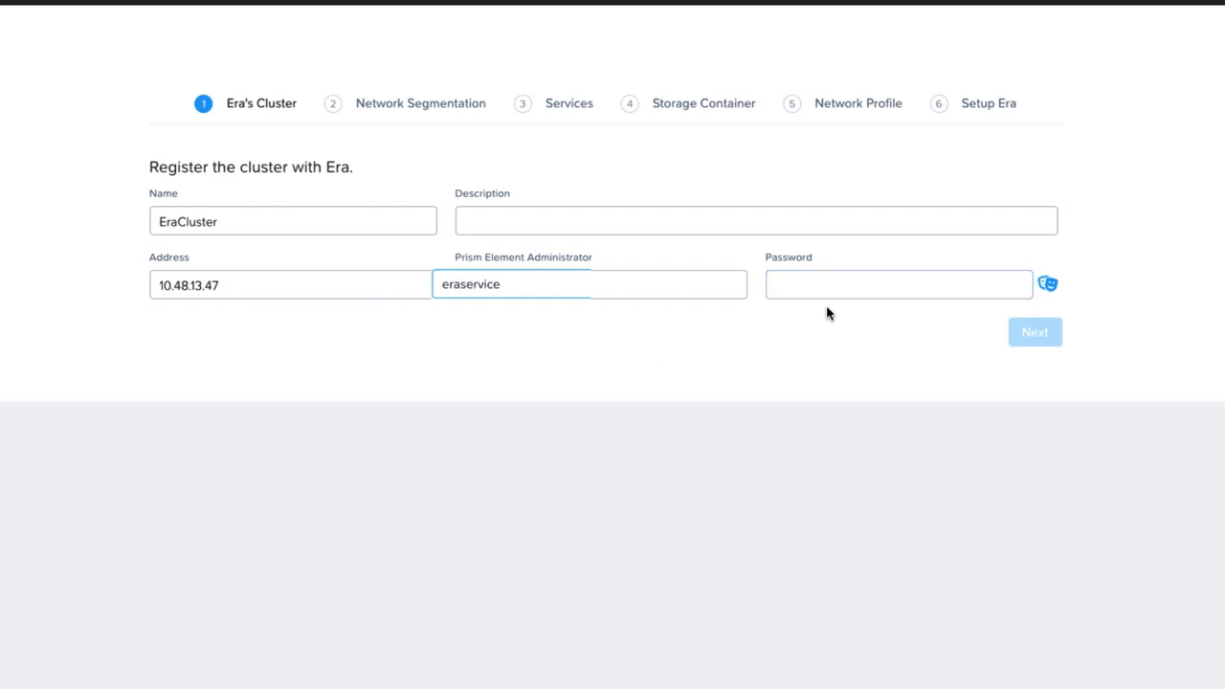
pyautogui.rightClick(897, 284)
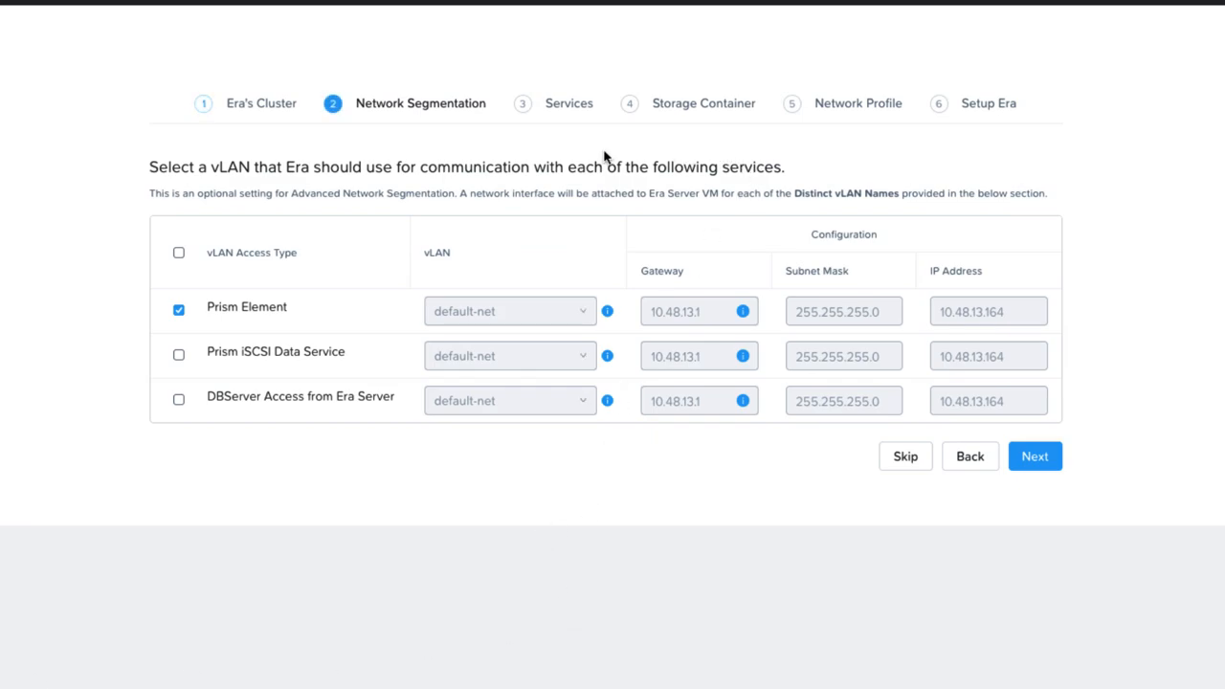
pyautogui.moveTo(134, 244)
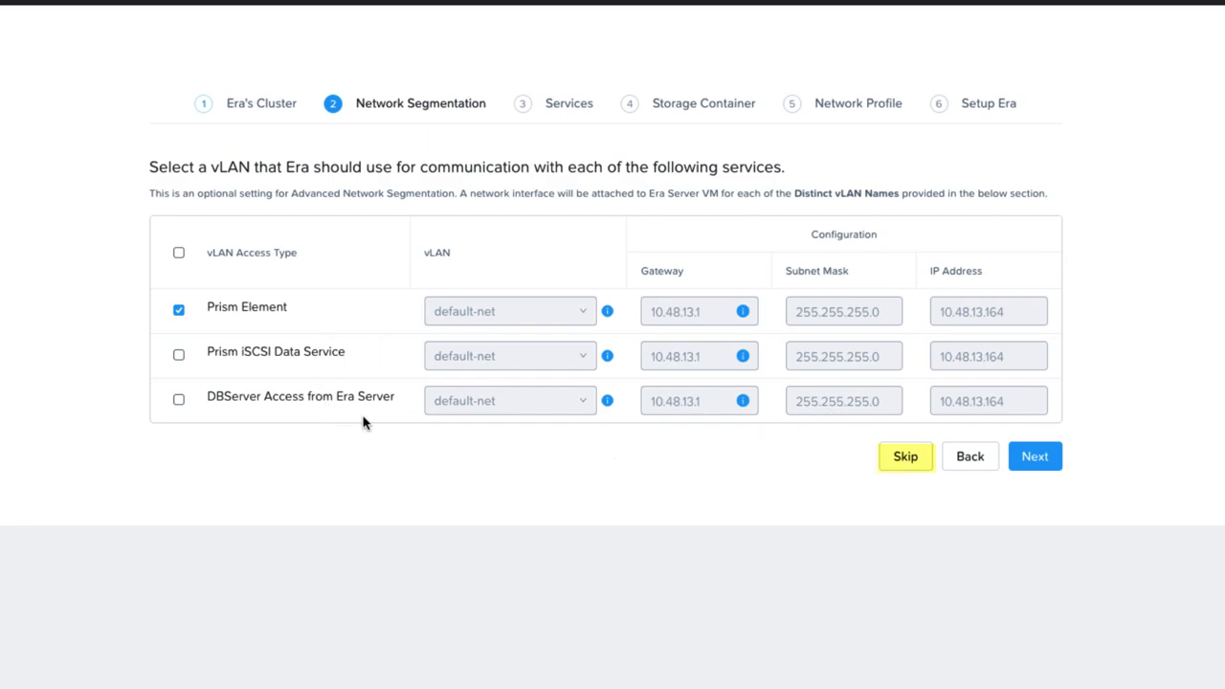
# Skip network segmentation, move DNS server 10.48.13.21 to first, and continue.
pyautogui.click(1034, 455)
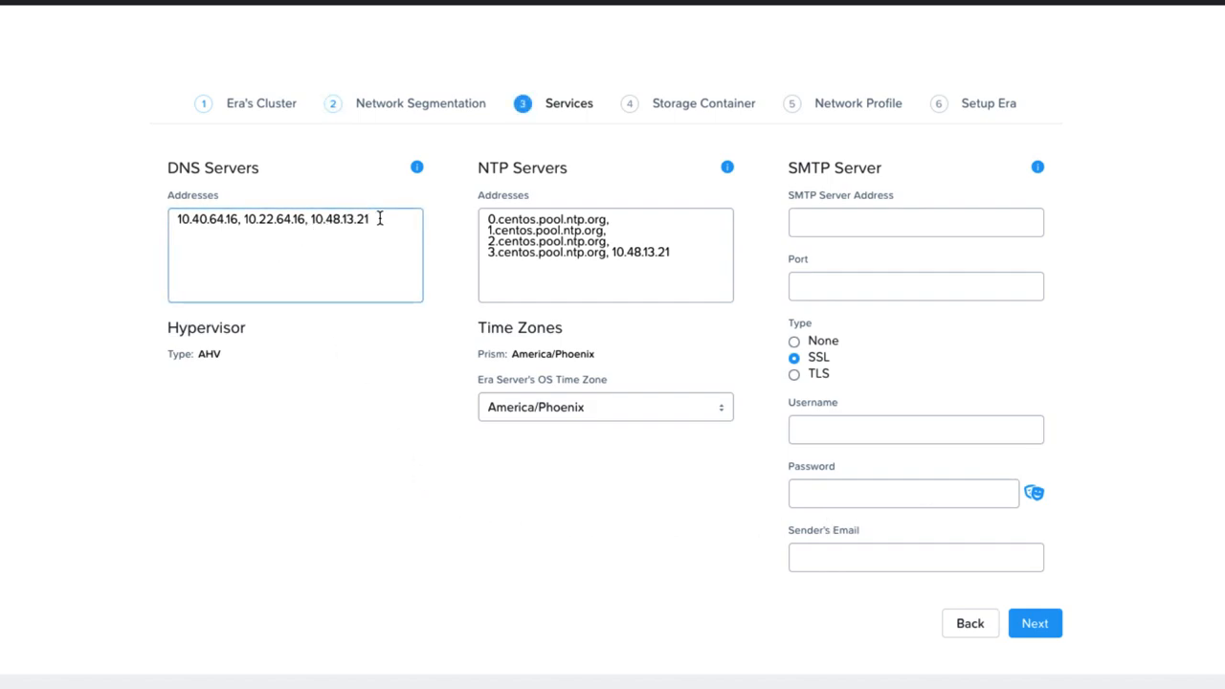
pyautogui.rightClick(340, 220)
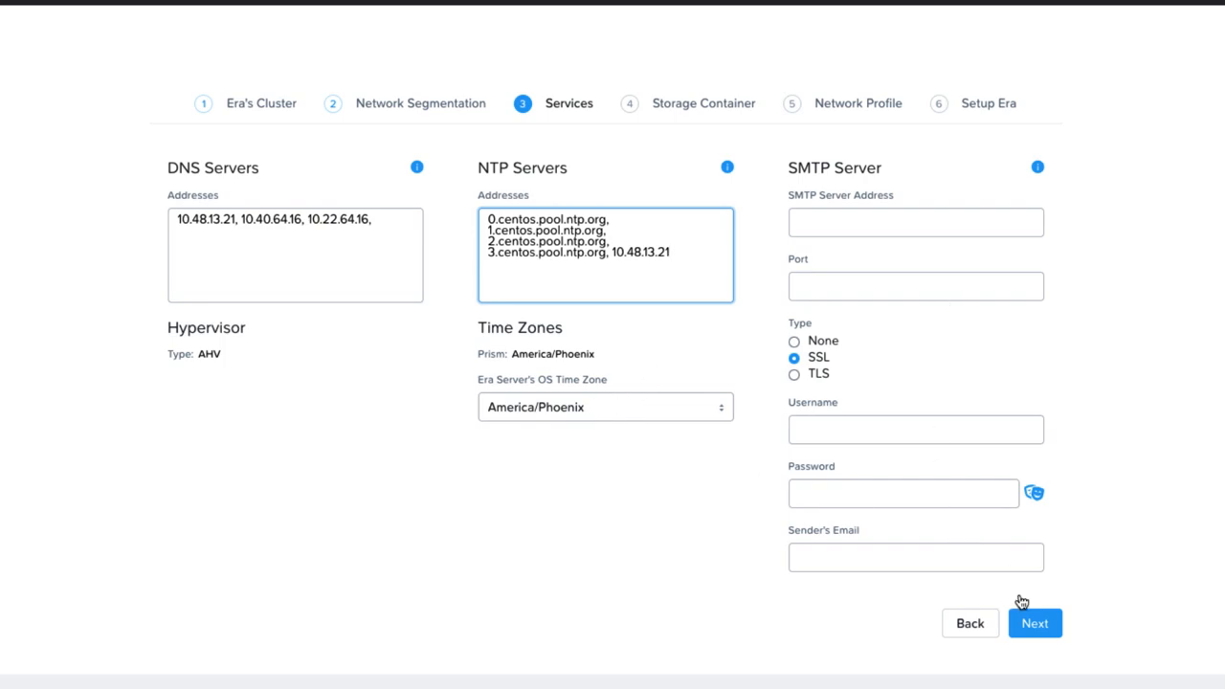
pyautogui.click(1034, 623)
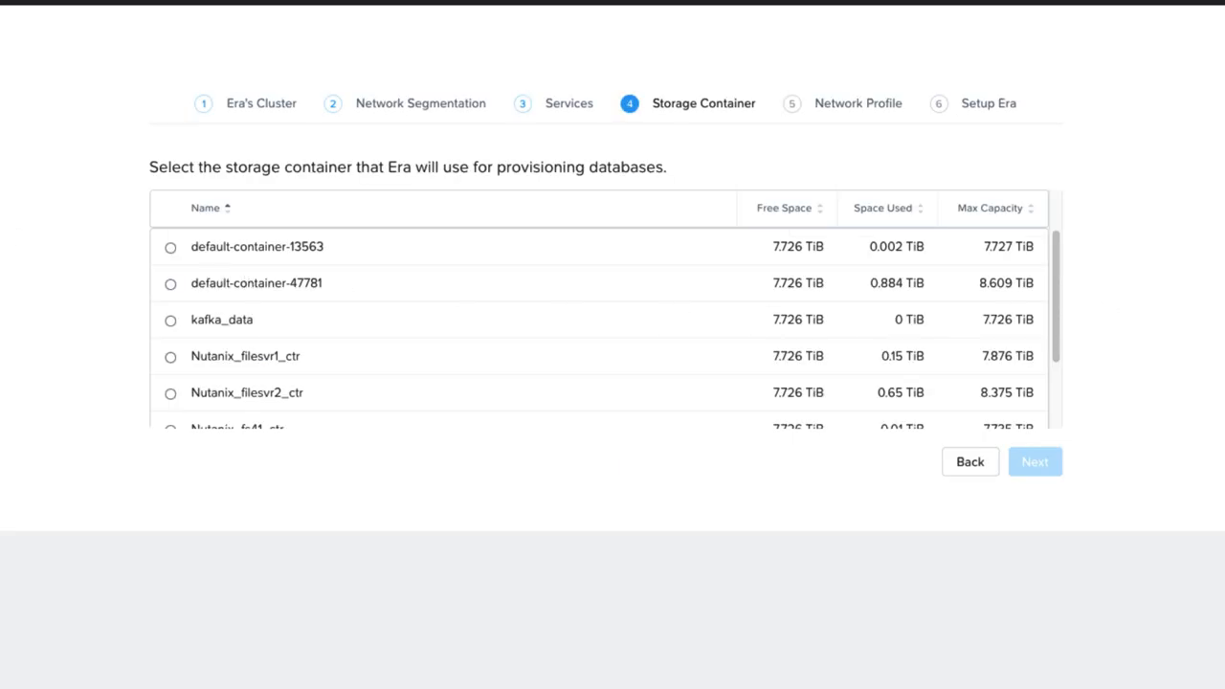
pyautogui.moveTo(215, 306)
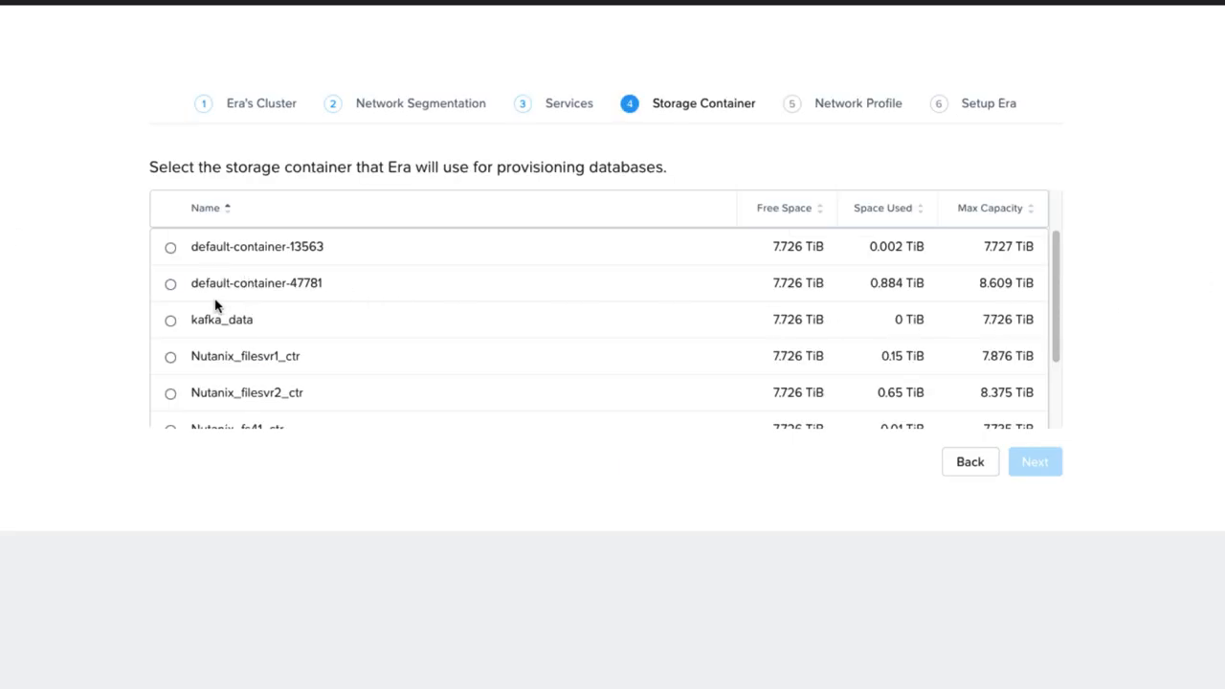
# Use default-container-47781 storage and a default-net network profile without IP pool, then start setup.
pyautogui.click(170, 283)
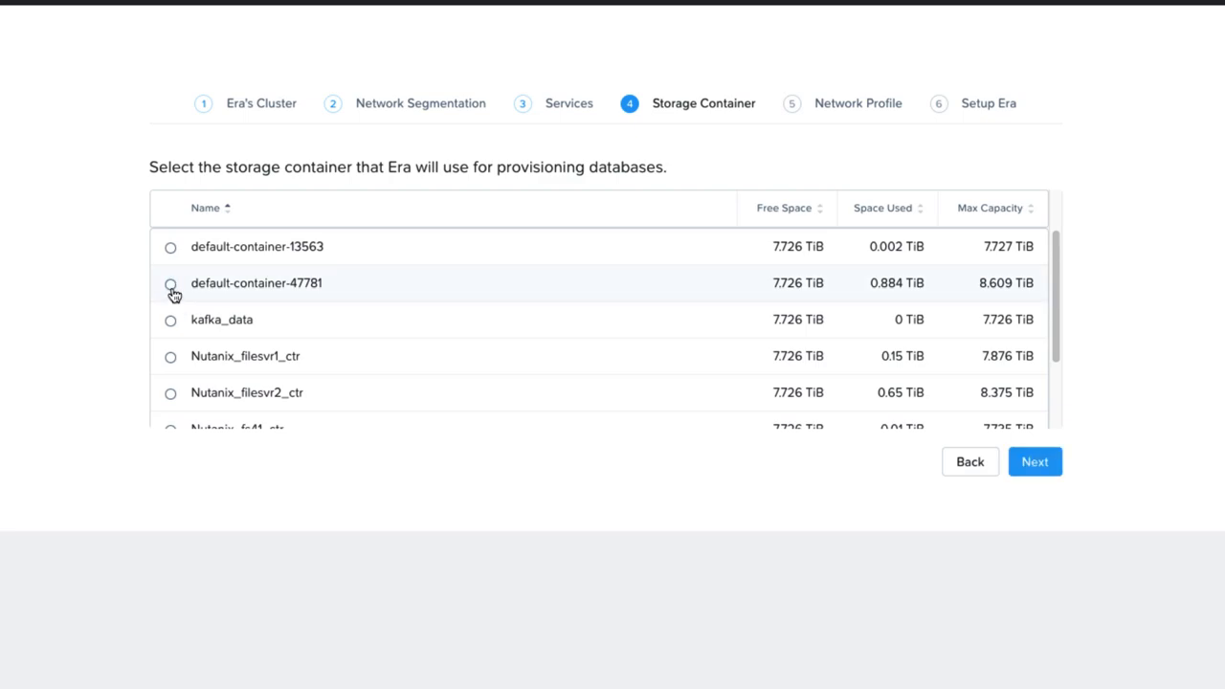
pyautogui.click(1033, 461)
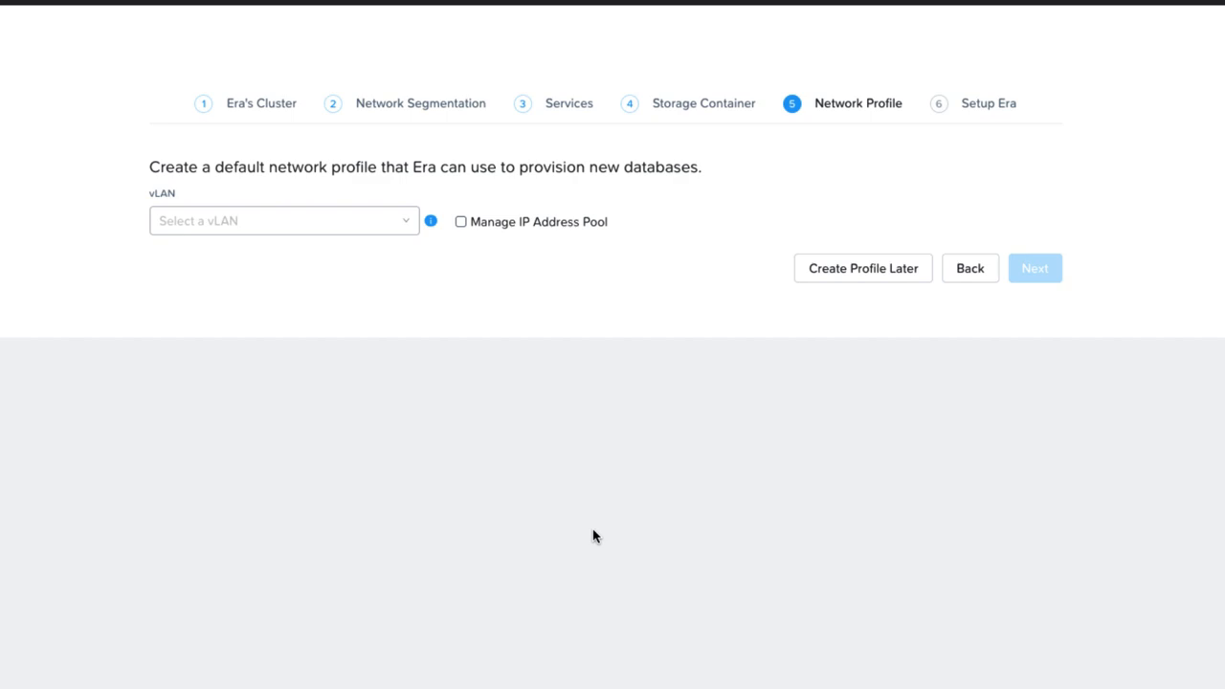
pyautogui.moveTo(457, 294)
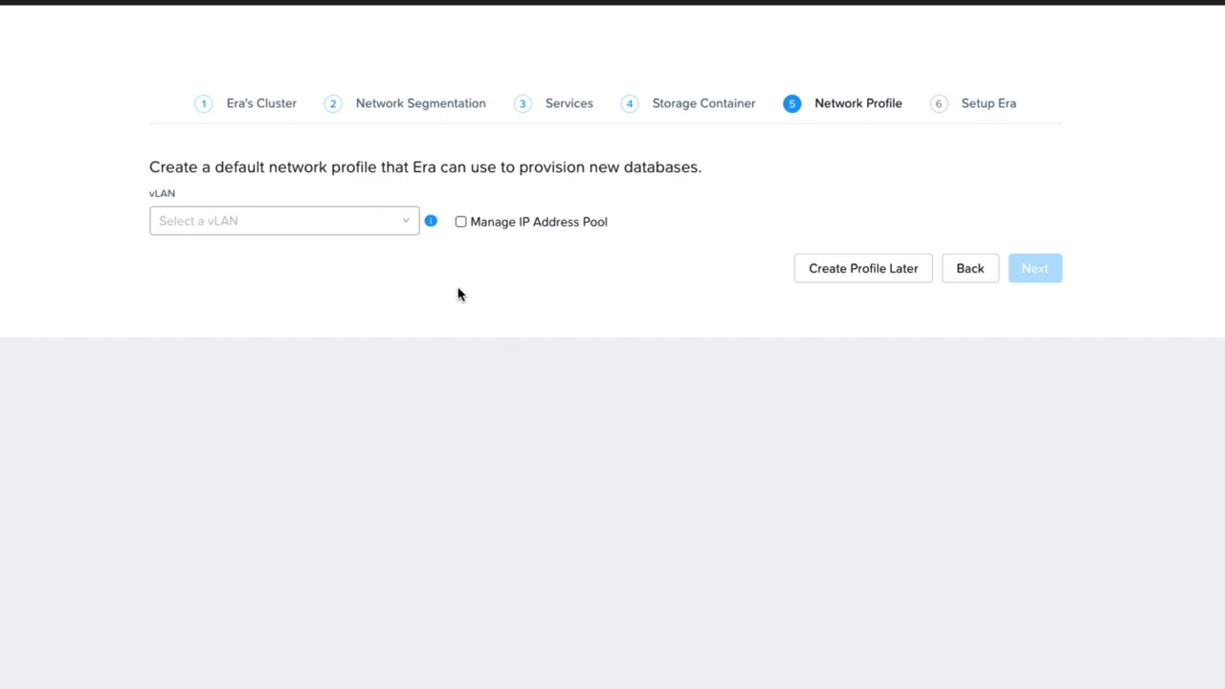
pyautogui.click(283, 221)
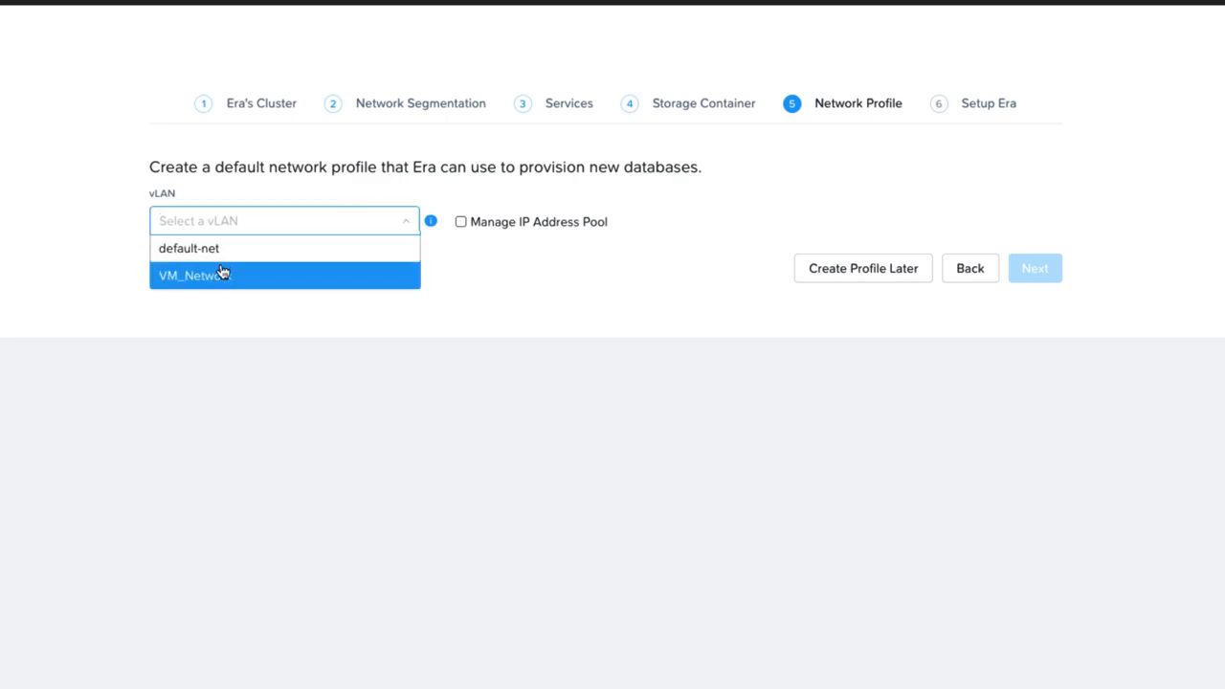
pyautogui.click(188, 247)
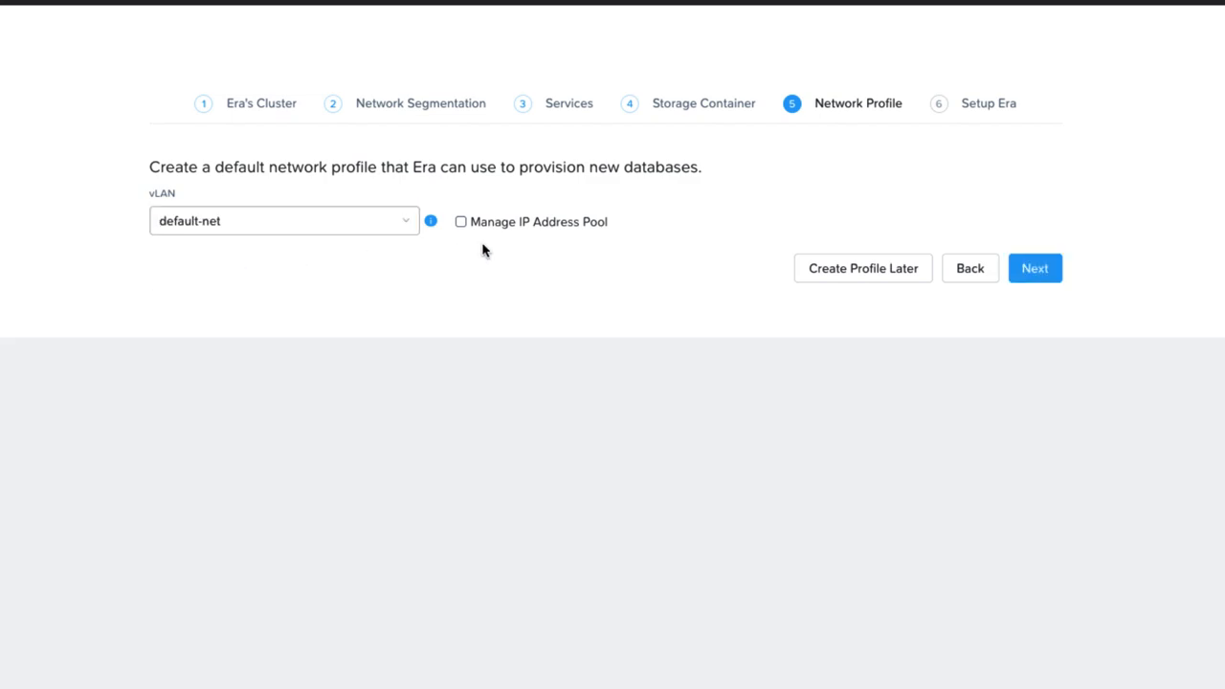
pyautogui.click(460, 221)
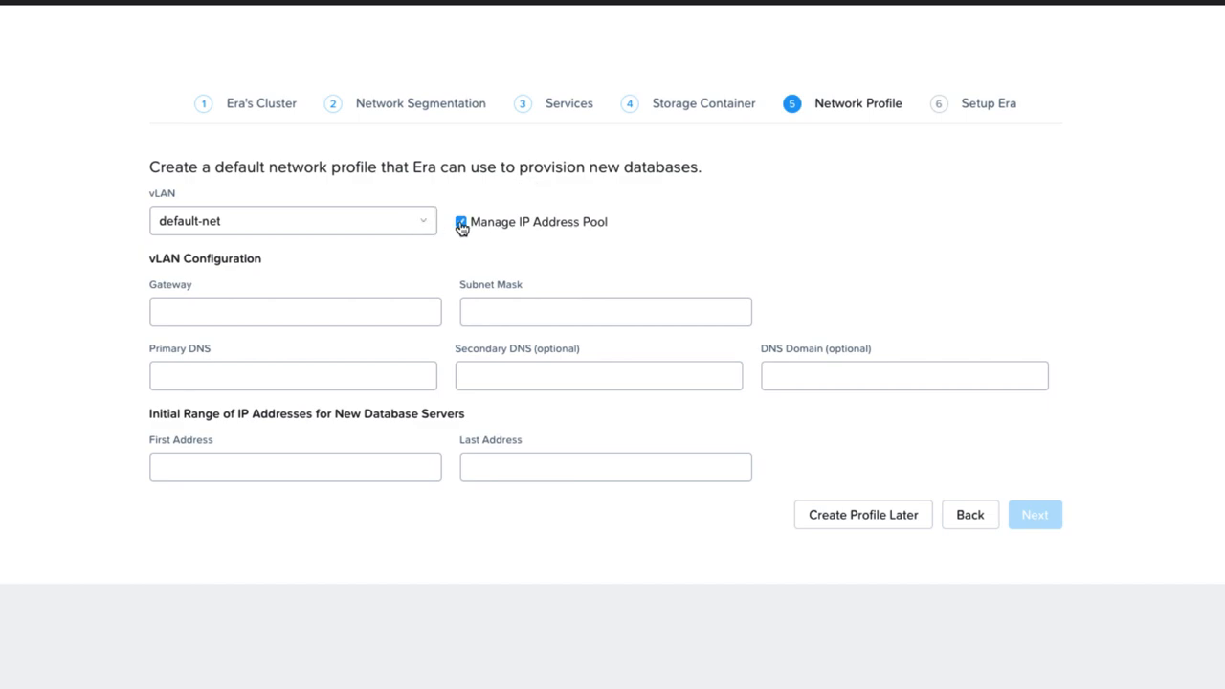
pyautogui.click(460, 221)
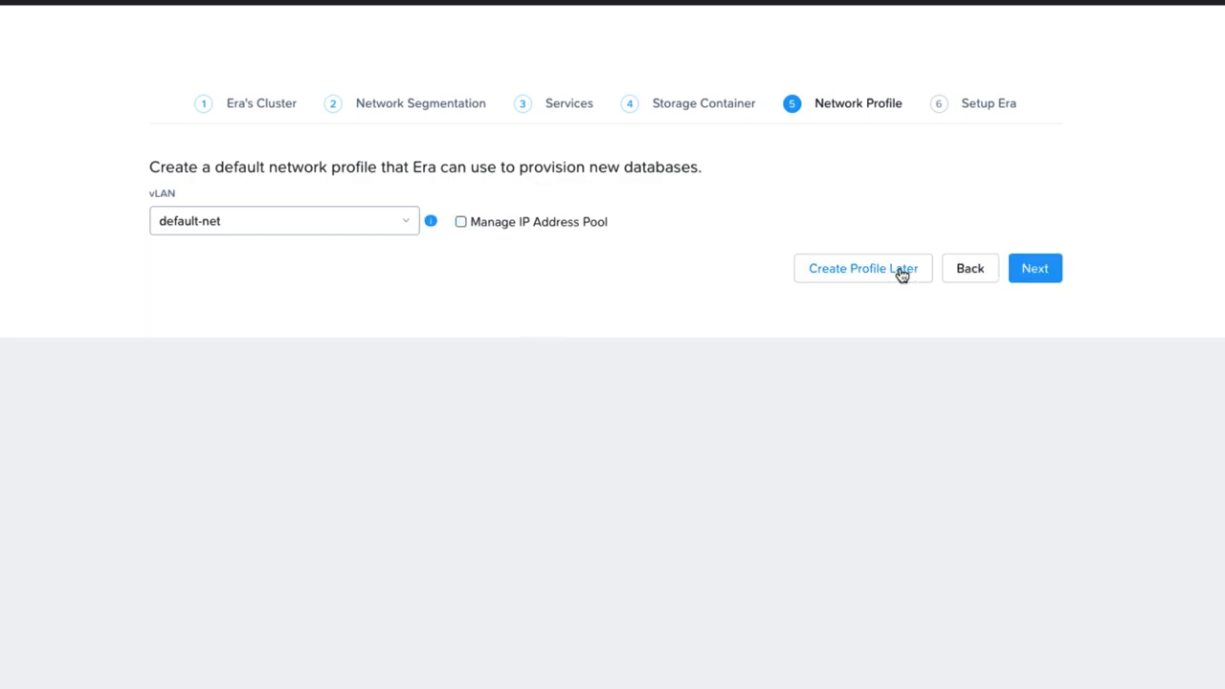
pyautogui.moveTo(1034, 268)
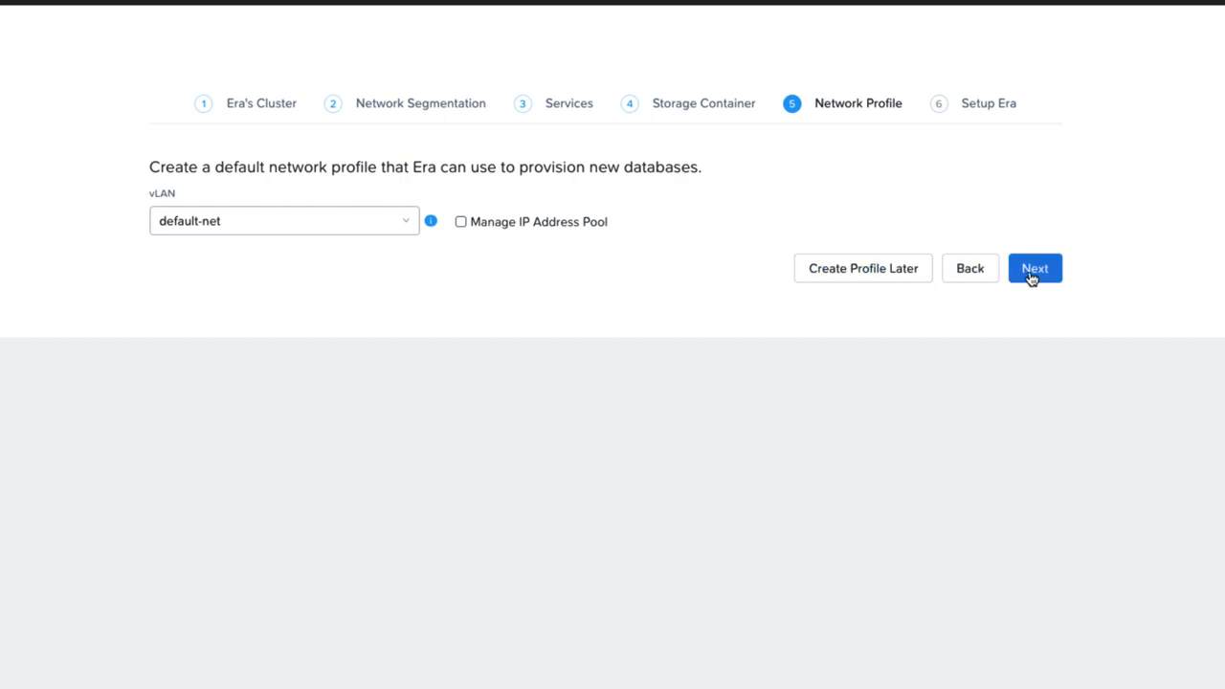
pyautogui.click(1034, 268)
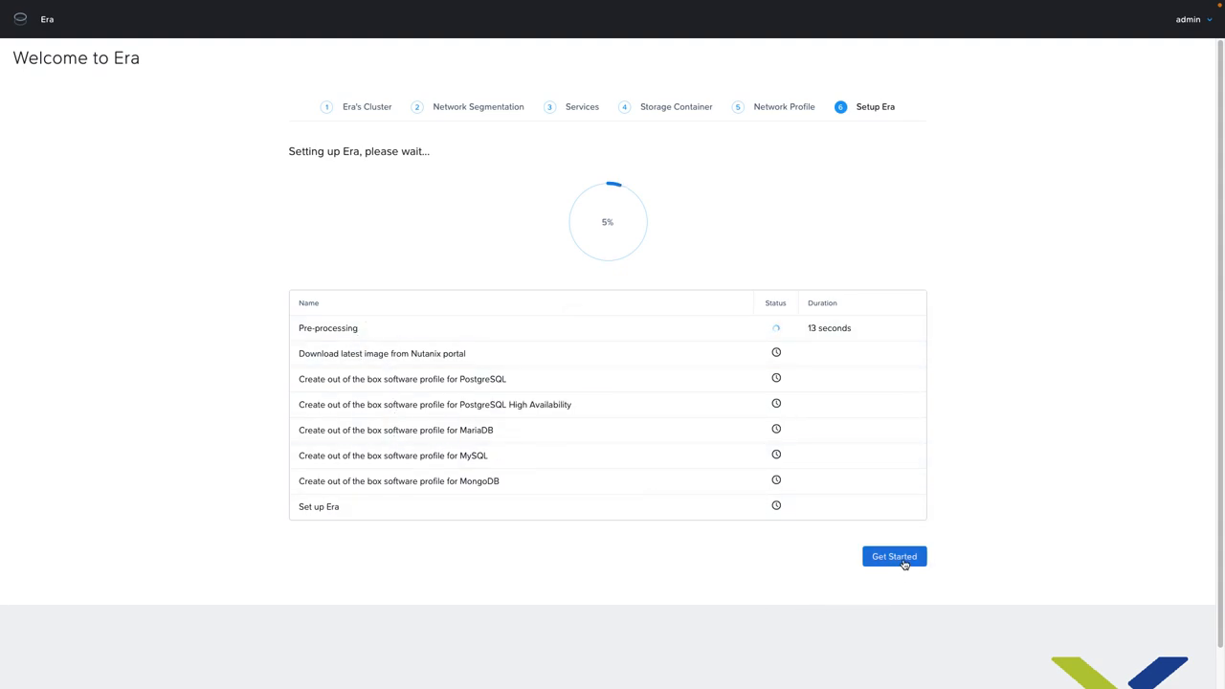
# Finish Era setup via Get Started, then switch to the Era Dashboard from Getting Started.
pyautogui.click(894, 555)
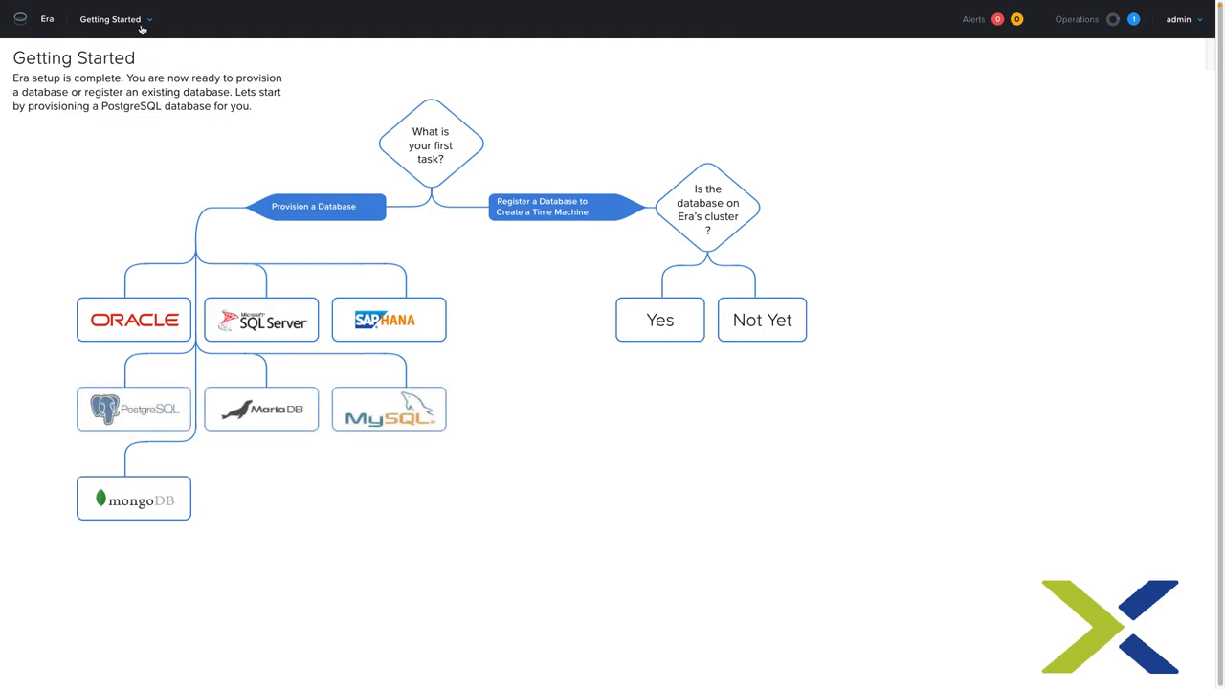
pyautogui.click(110, 19)
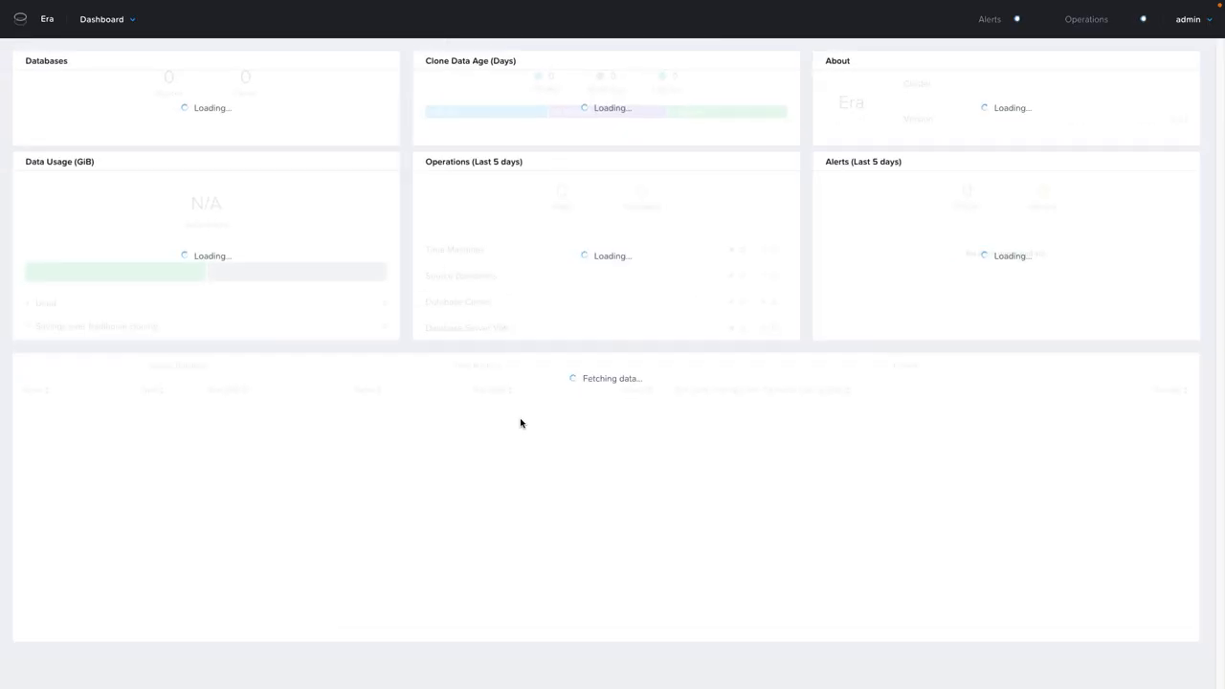